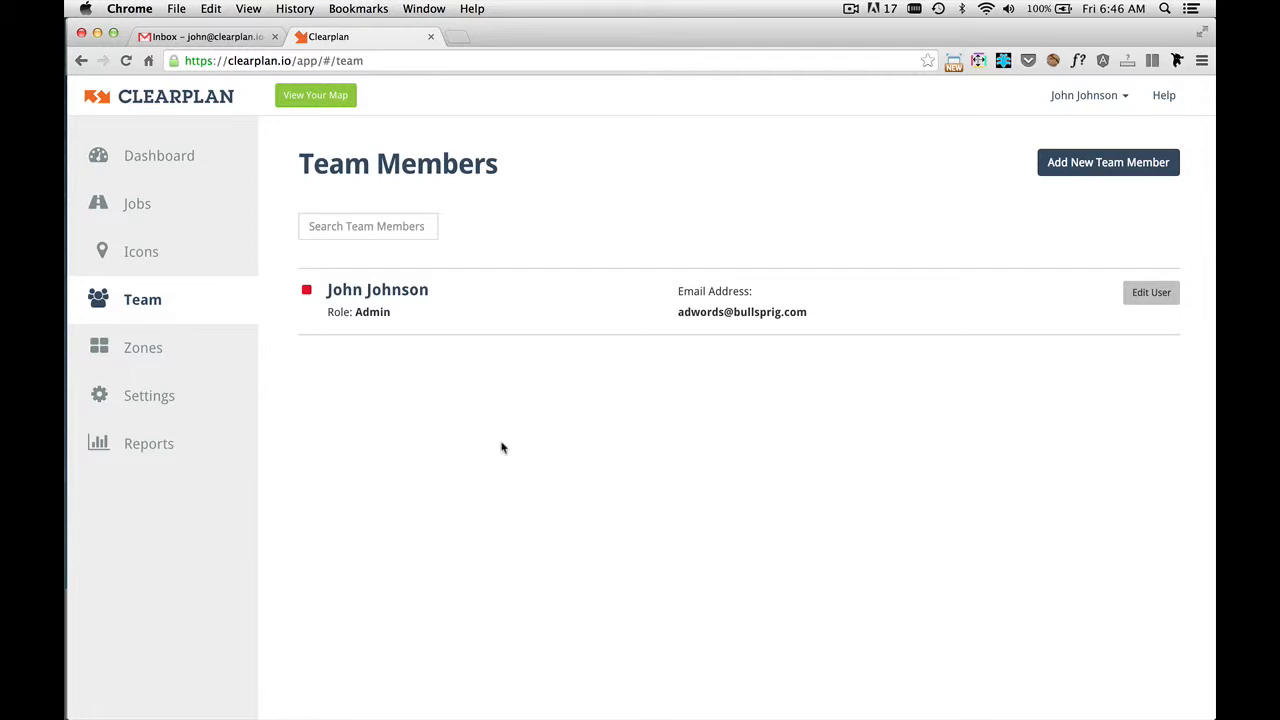
mouse_move(508, 444)
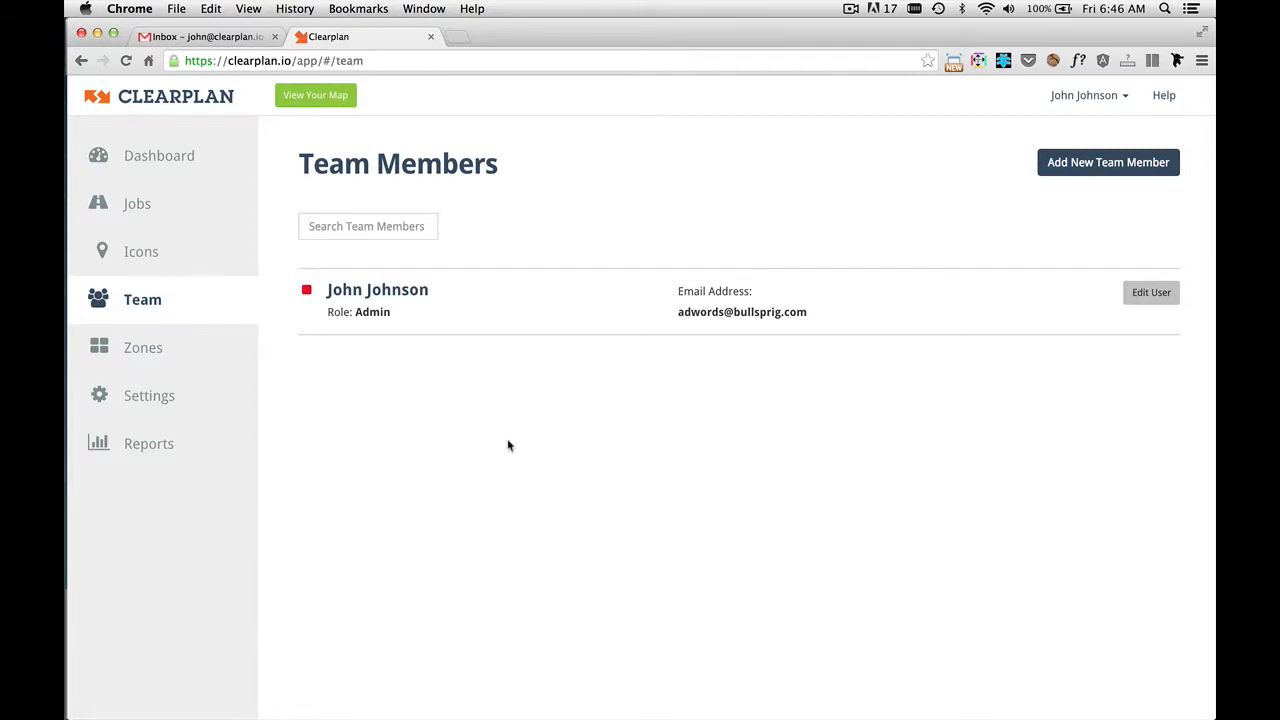
mouse_move(516, 440)
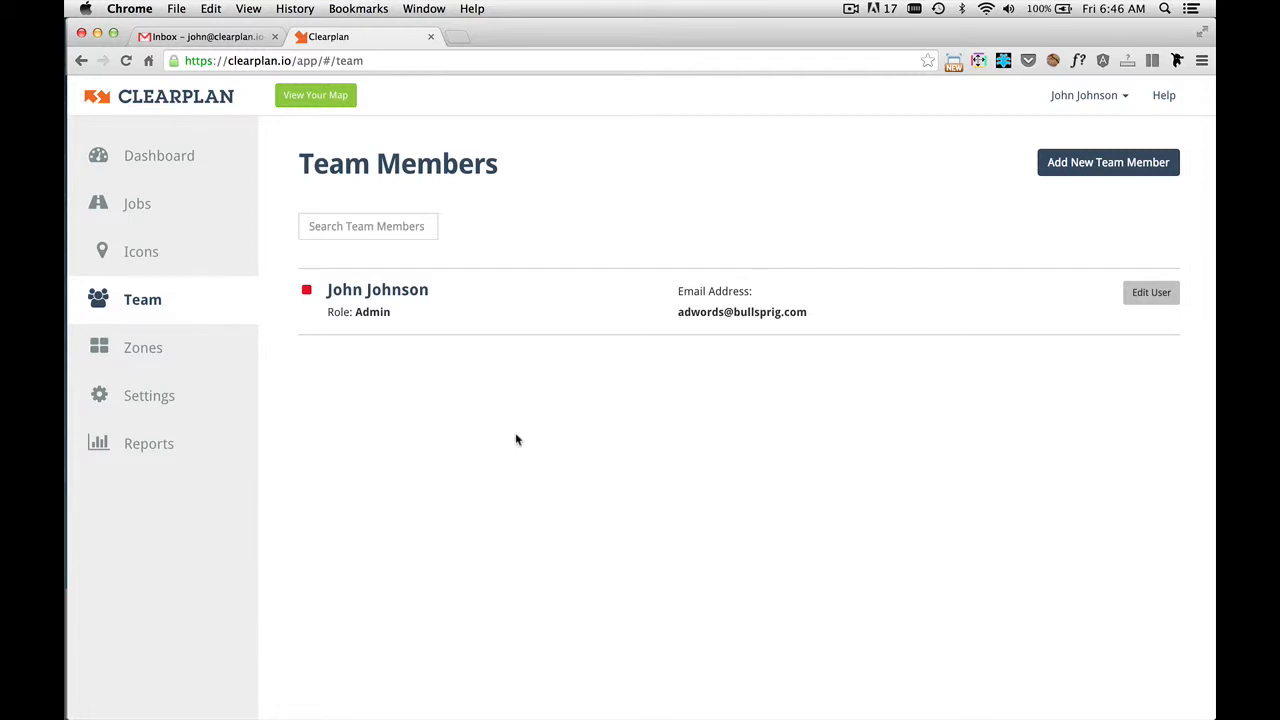
mouse_move(448, 250)
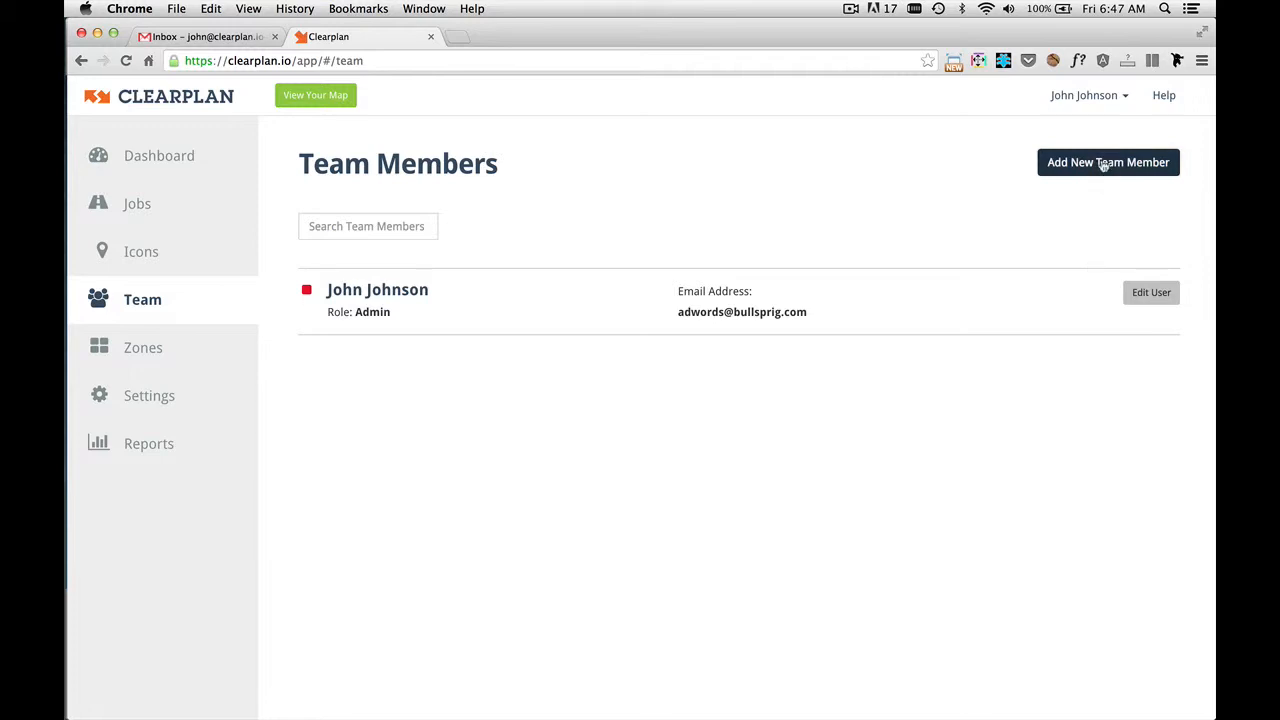
left_click(1108, 162)
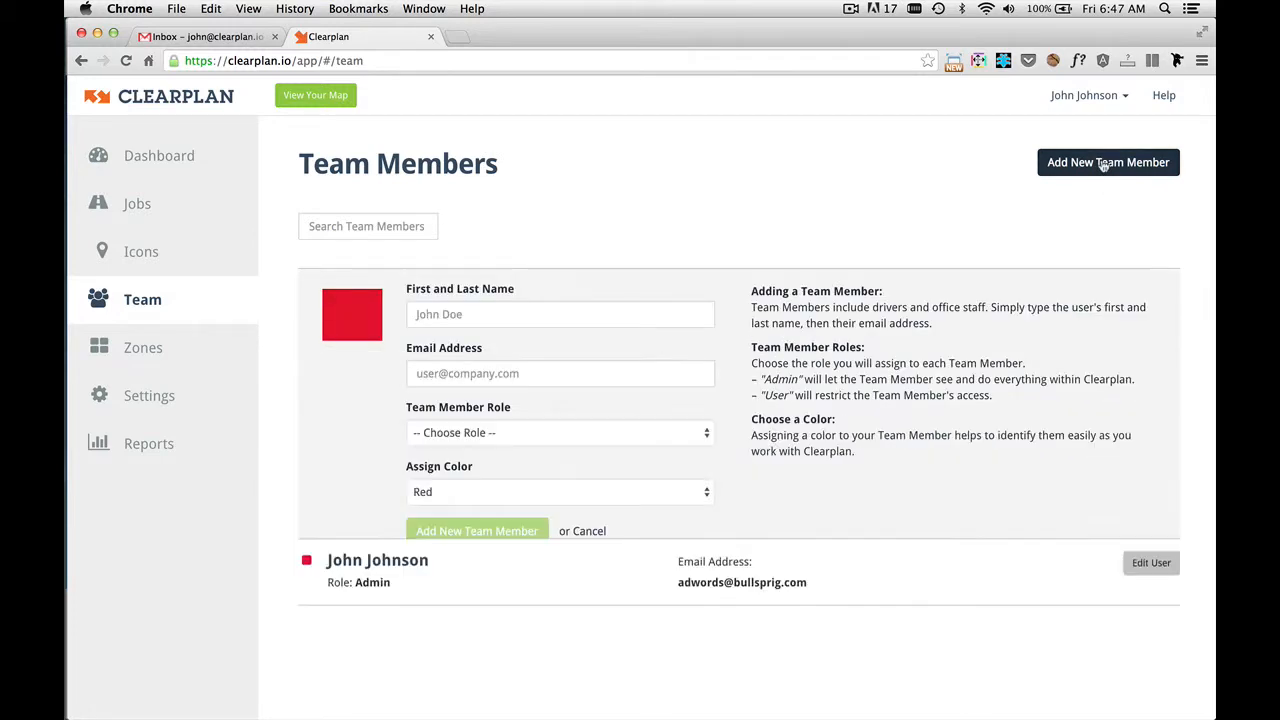
left_click(560, 314)
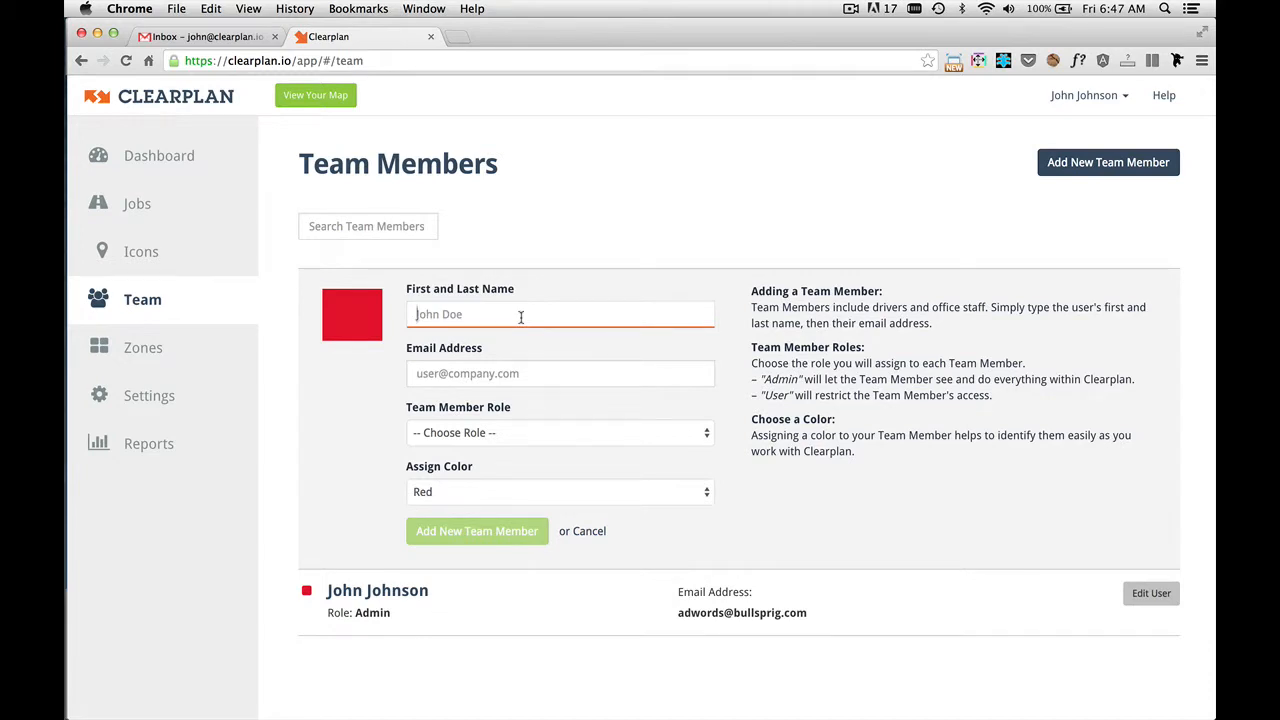
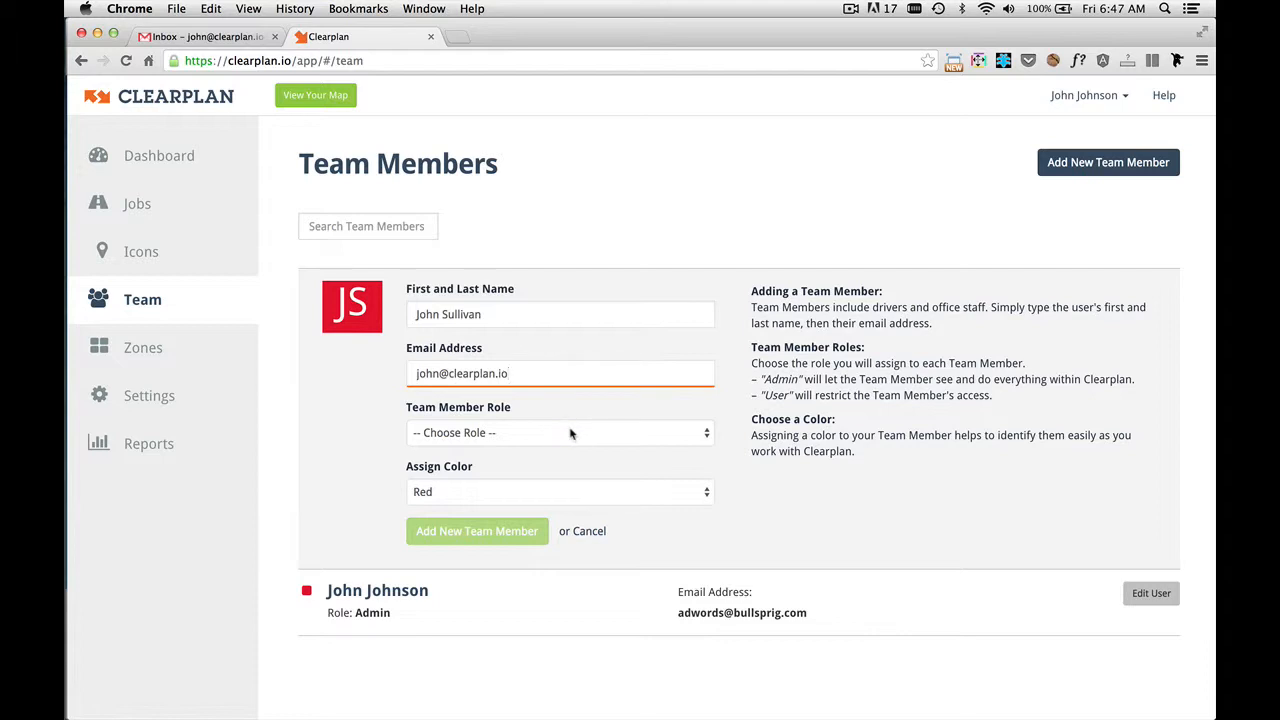
left_click(560, 432)
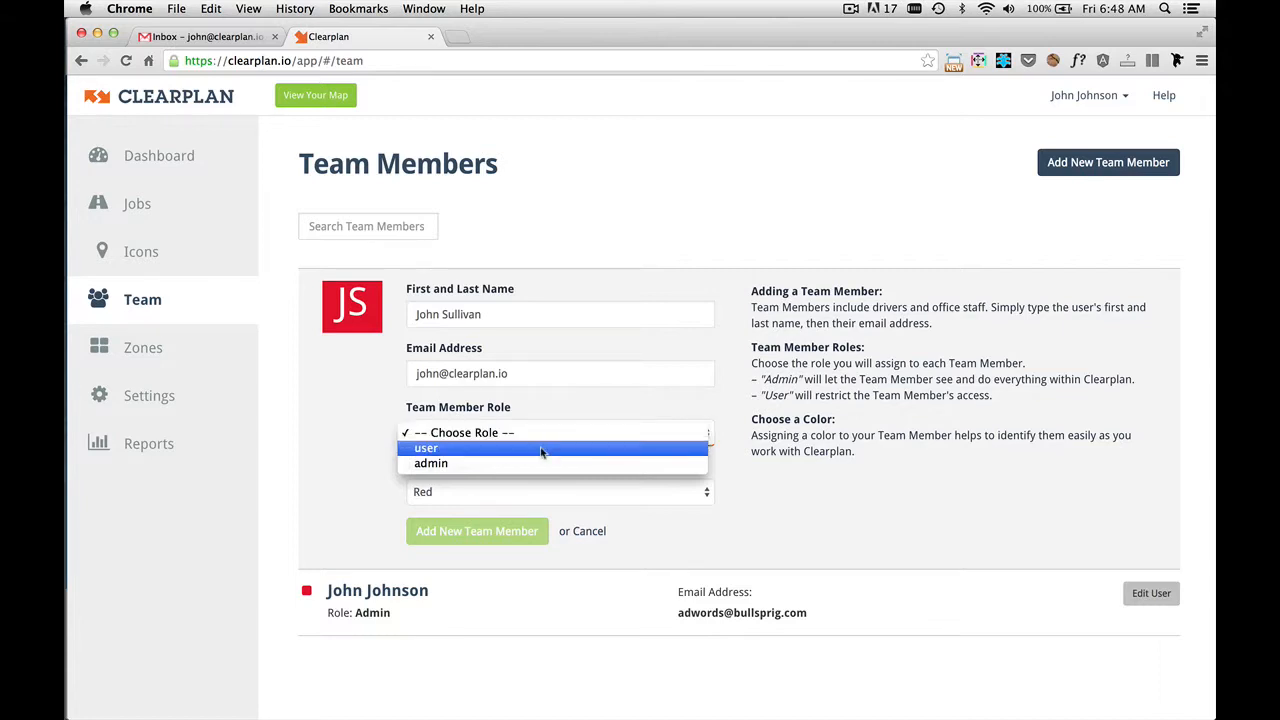
mouse_move(532, 464)
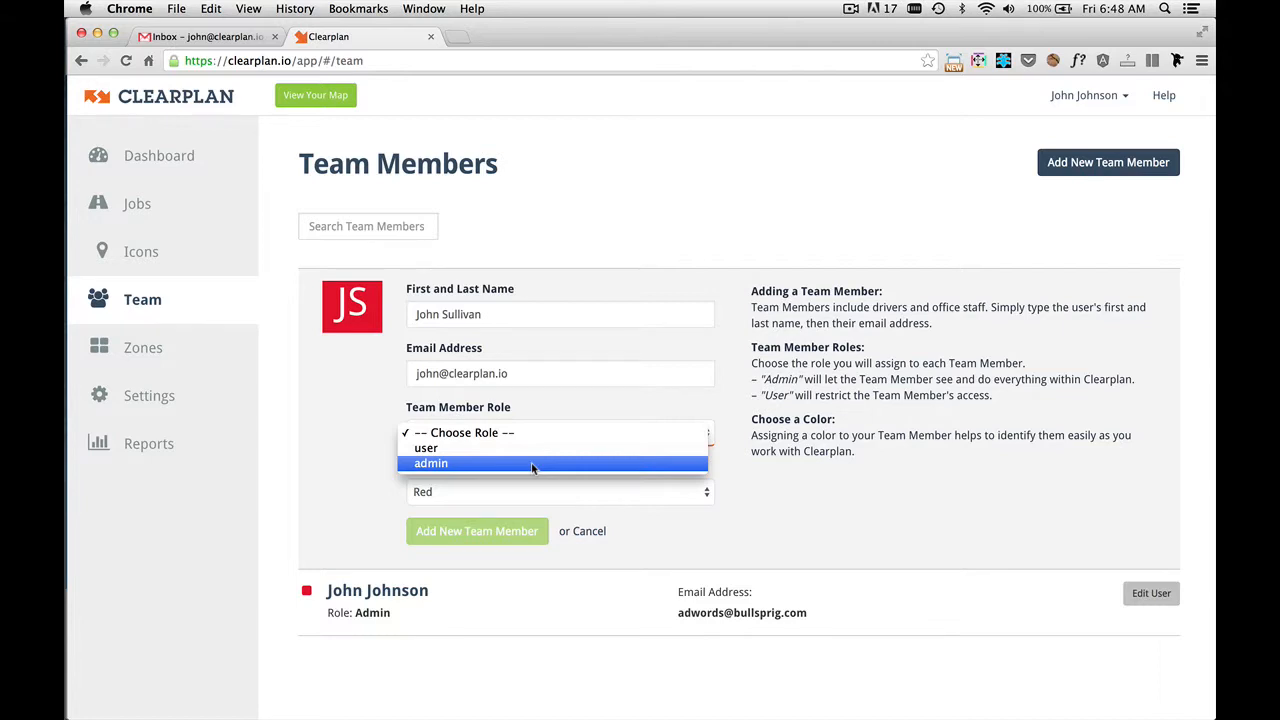
mouse_move(532, 448)
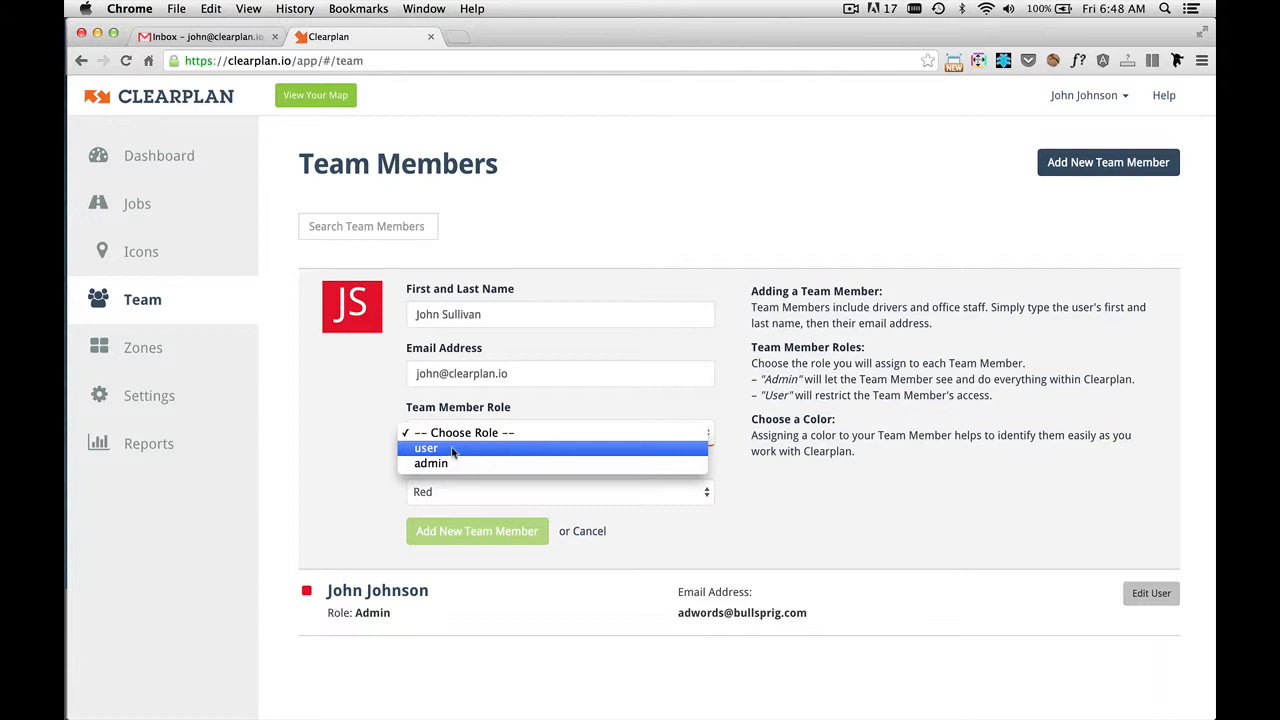
left_click(426, 448)
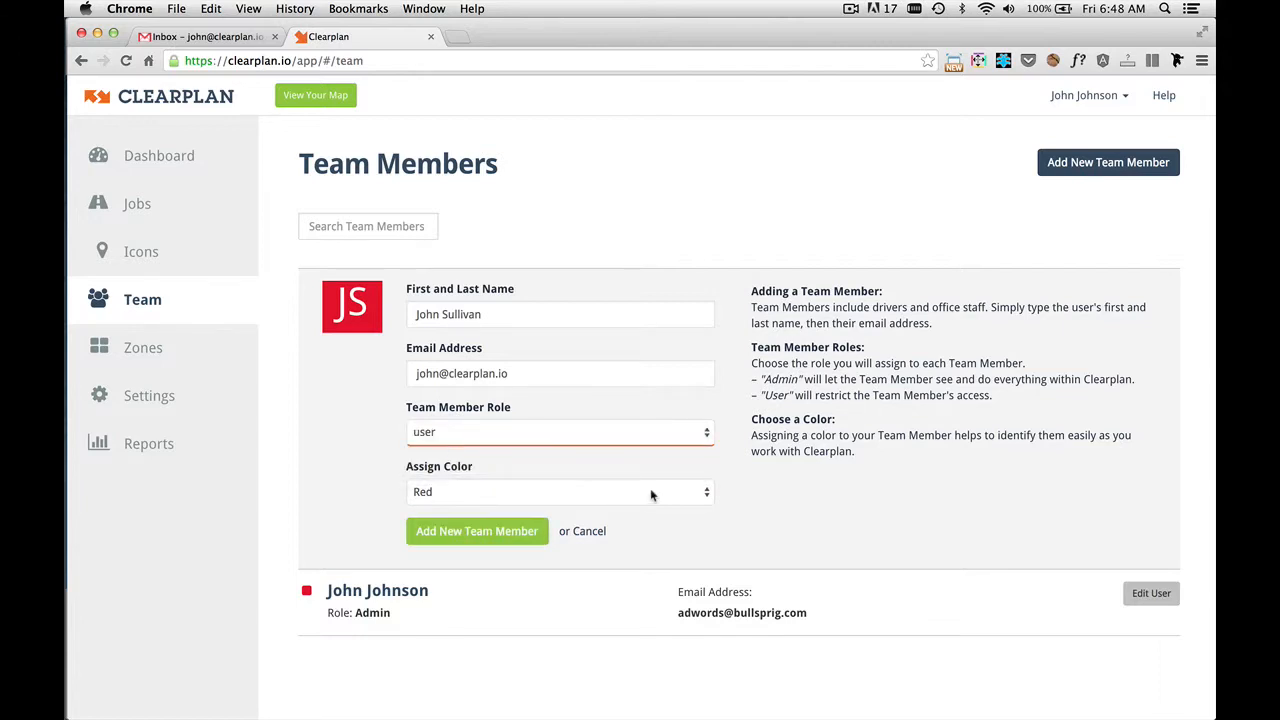
left_click(560, 492)
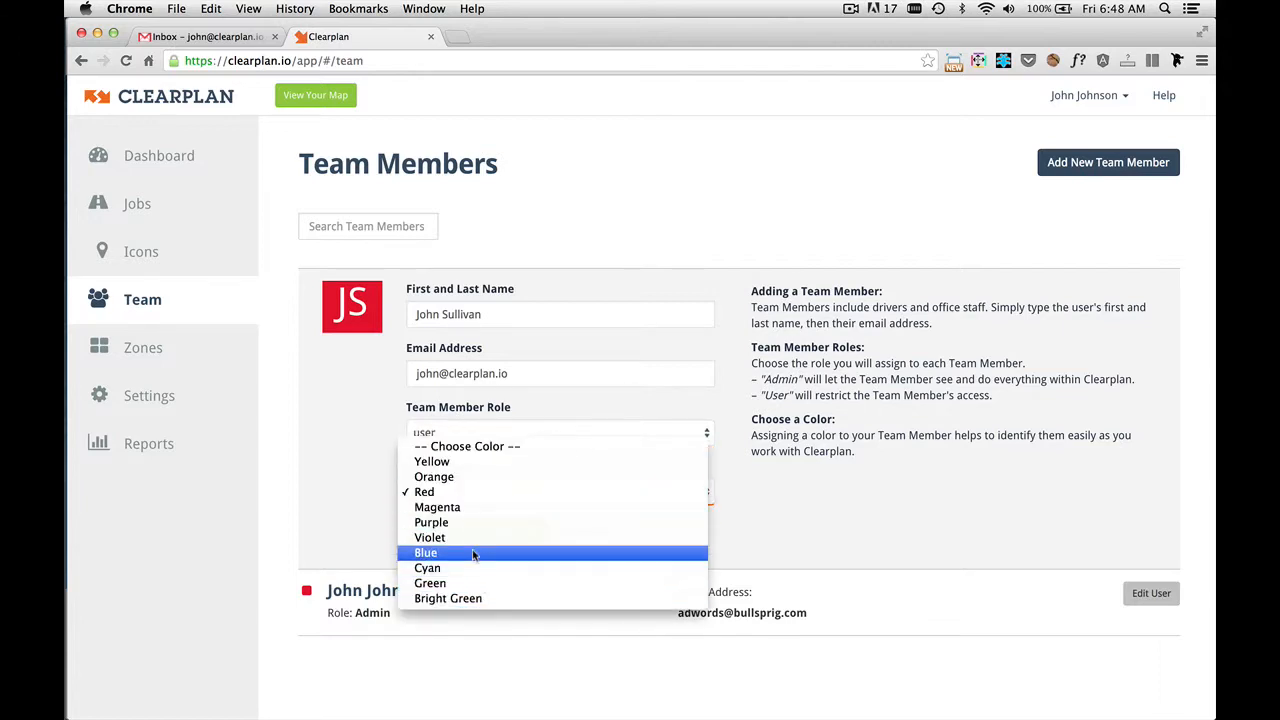
left_click(424, 552)
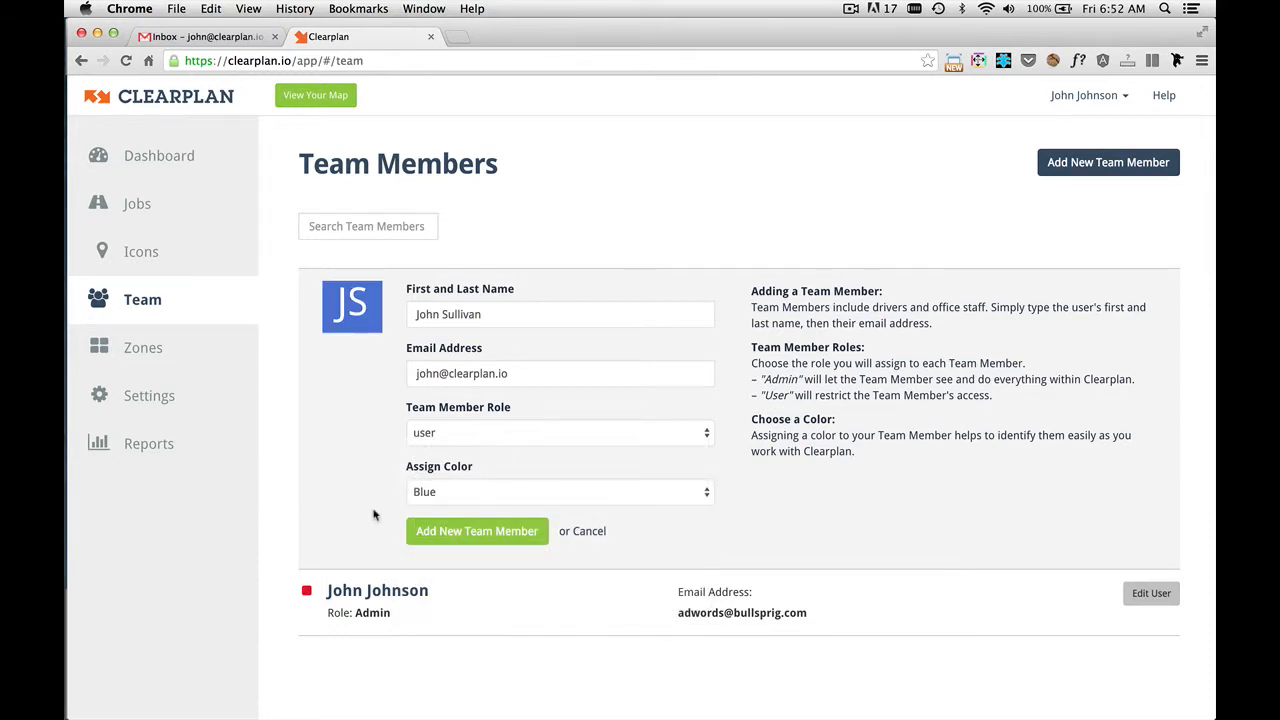
mouse_move(474, 554)
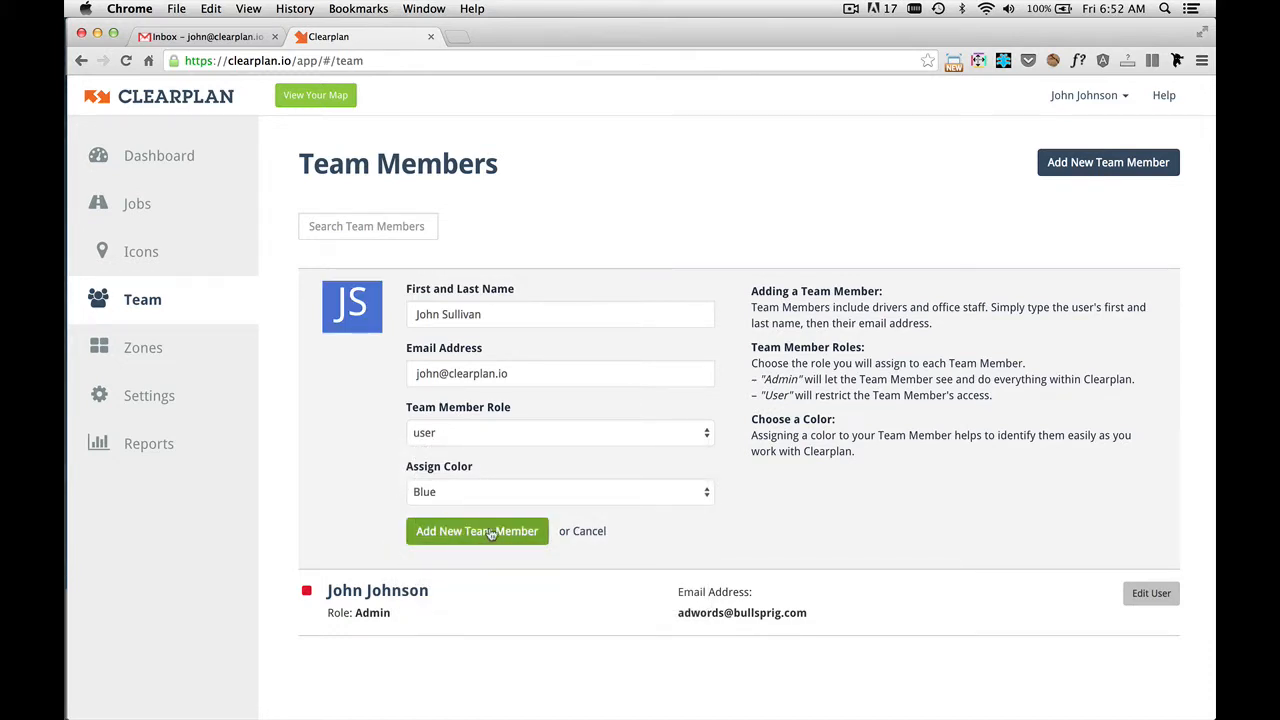
left_click(476, 532)
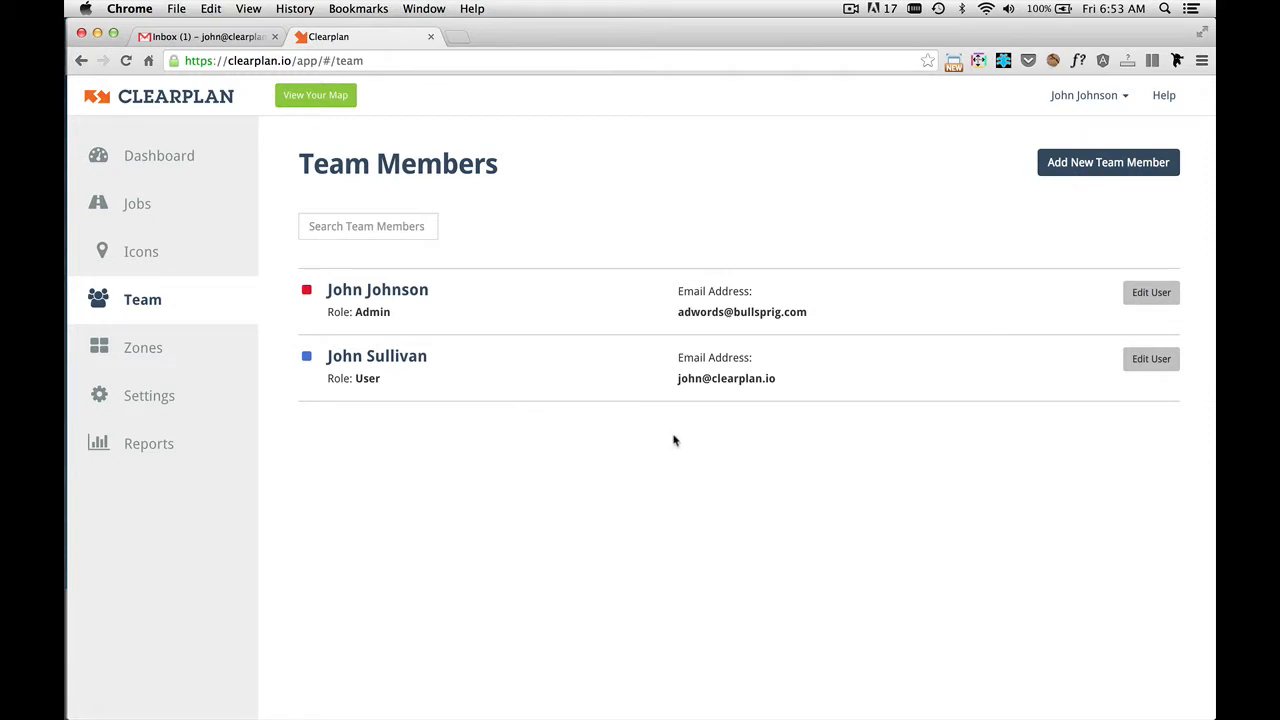
left_click(204, 36)
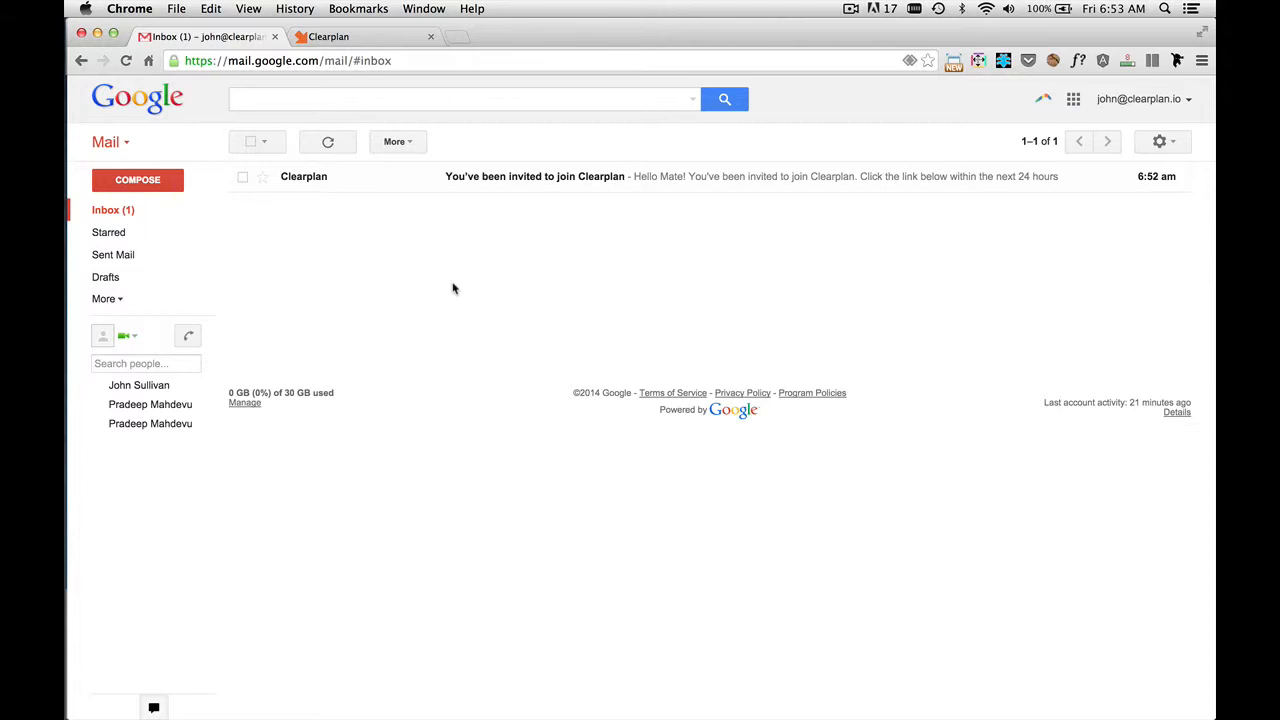
Step: Read the 'You've been invited to join Clearplan' email and follow its invite link
left_click(310, 176)
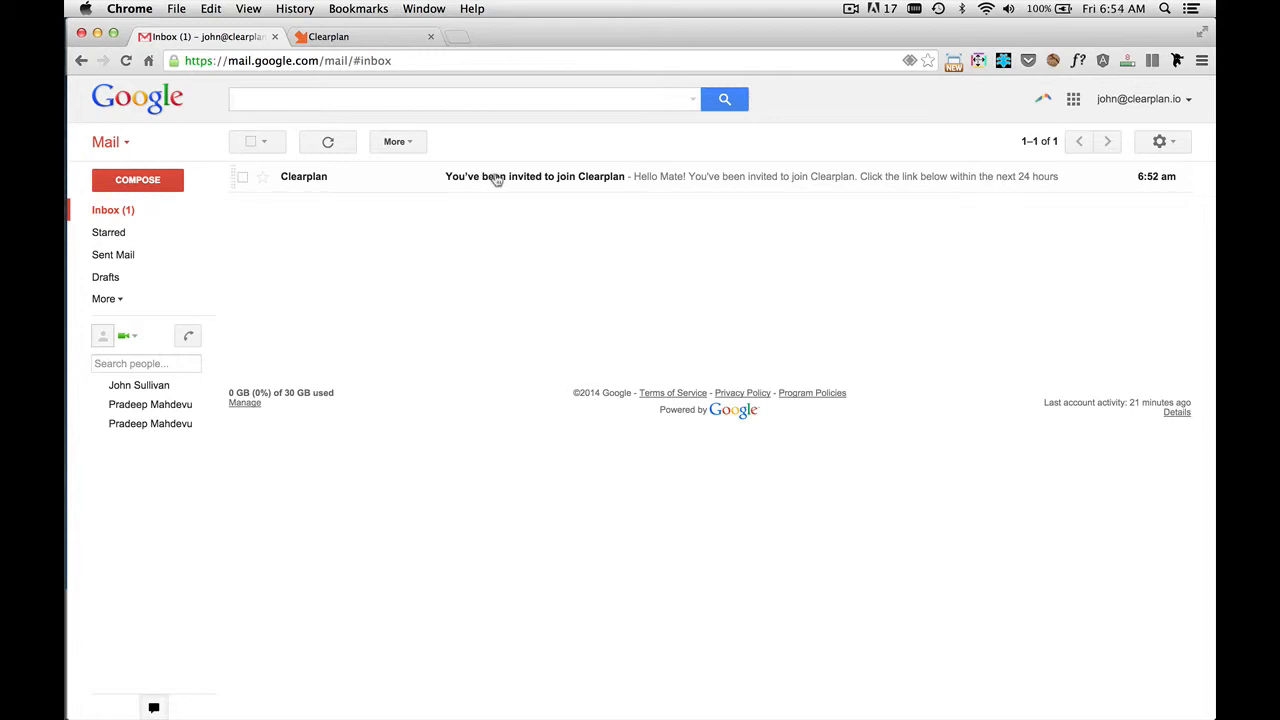
left_click(534, 176)
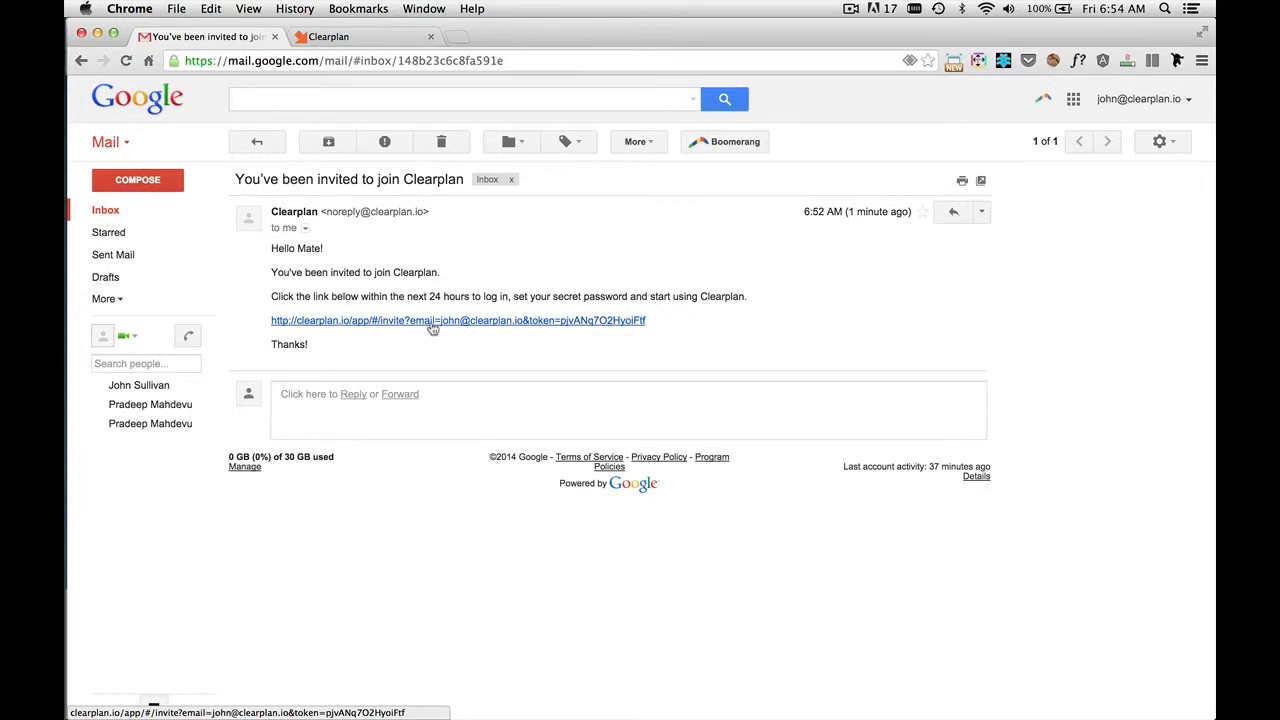
mouse_move(432, 328)
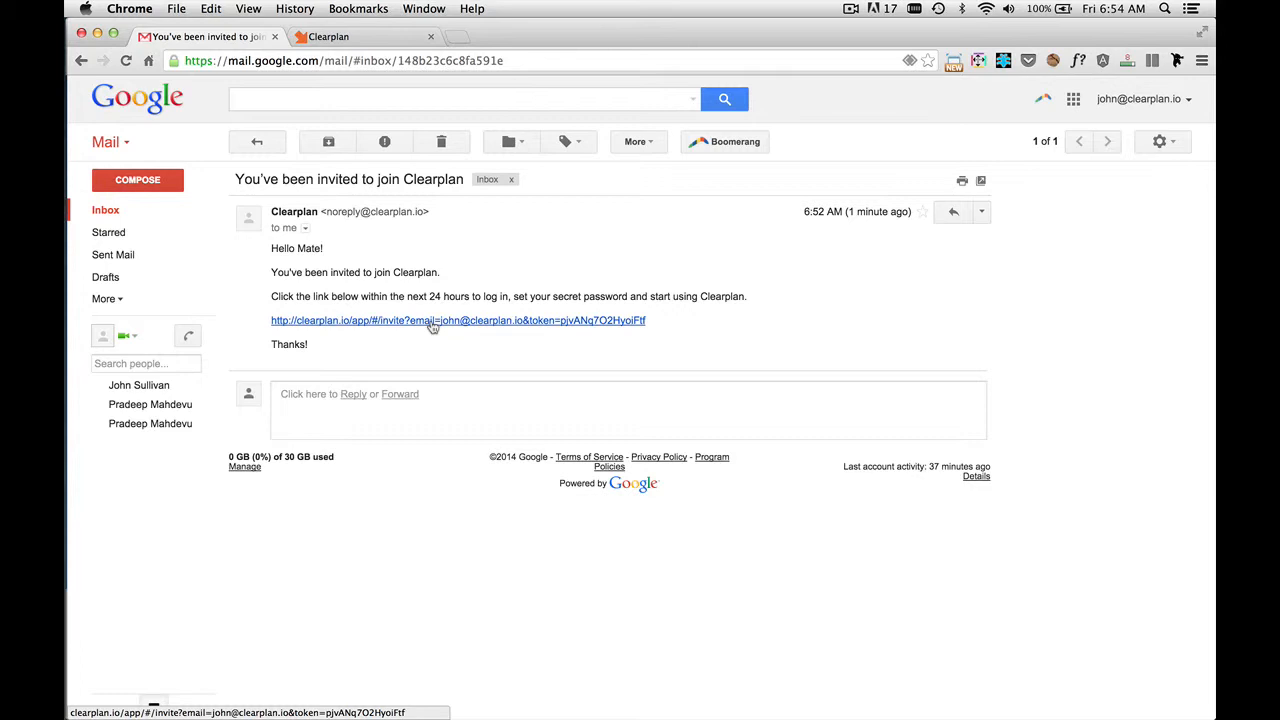
mouse_move(444, 324)
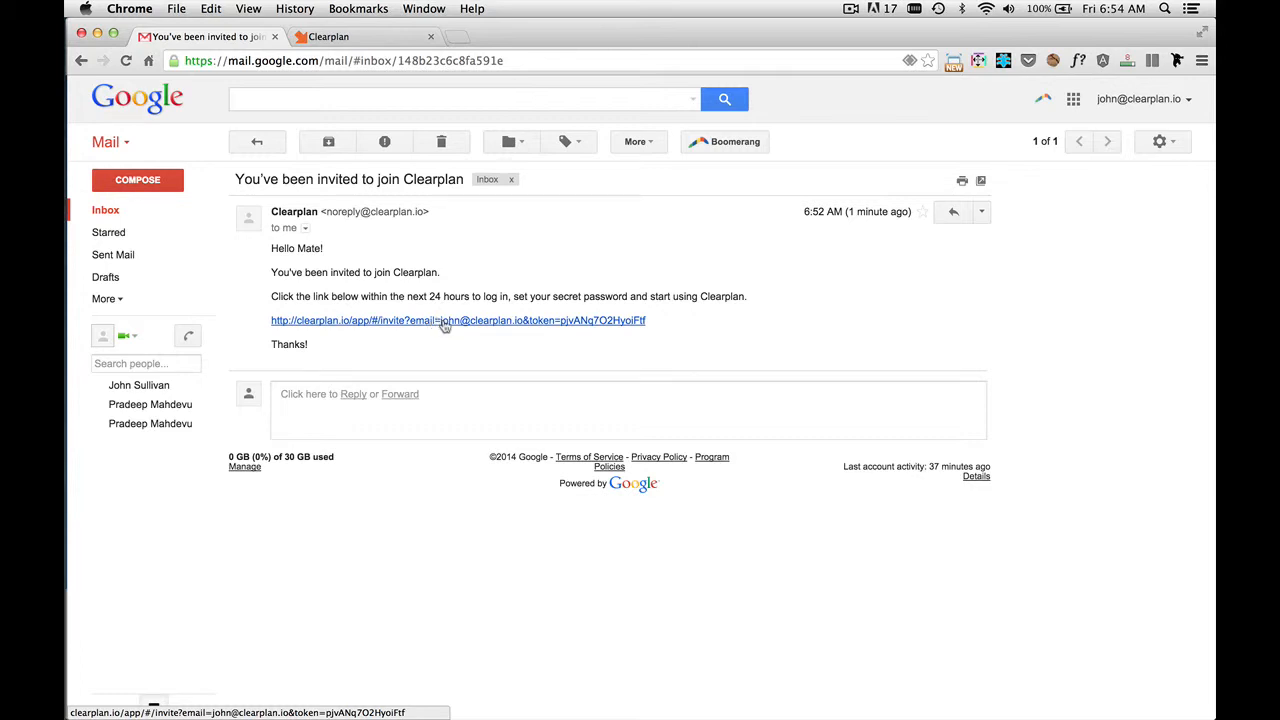
left_click(456, 320)
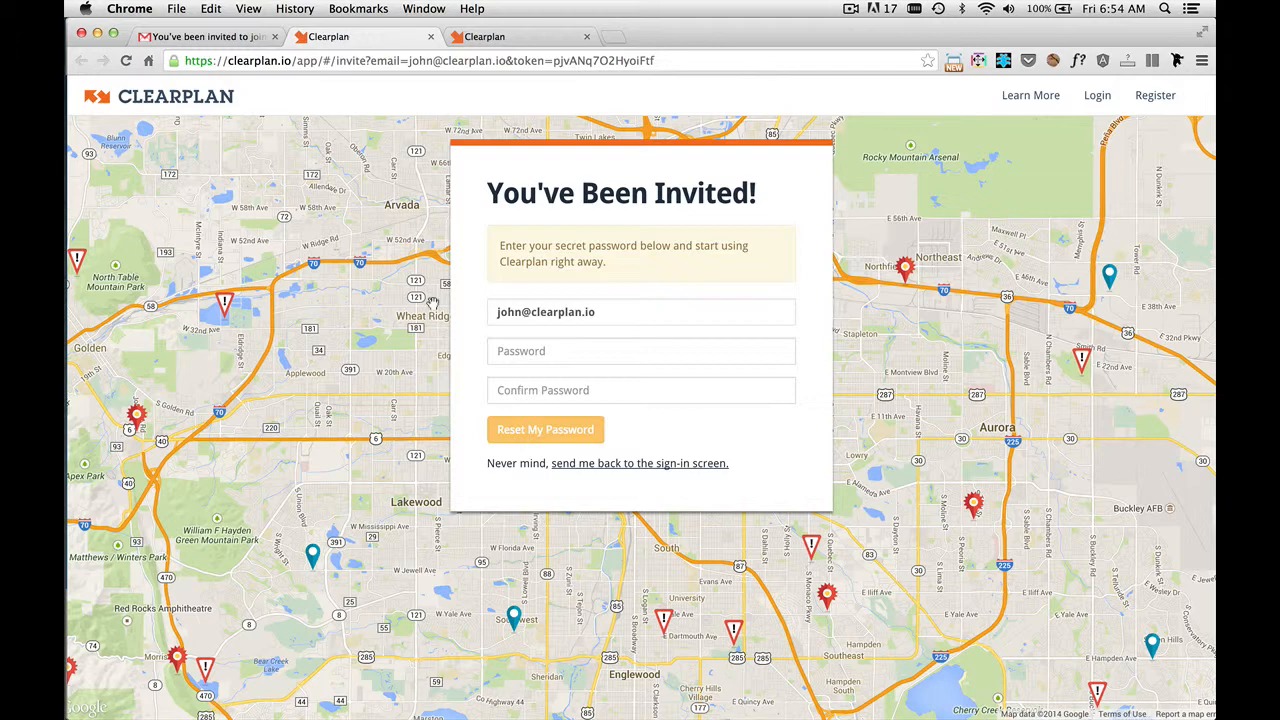
mouse_move(644, 312)
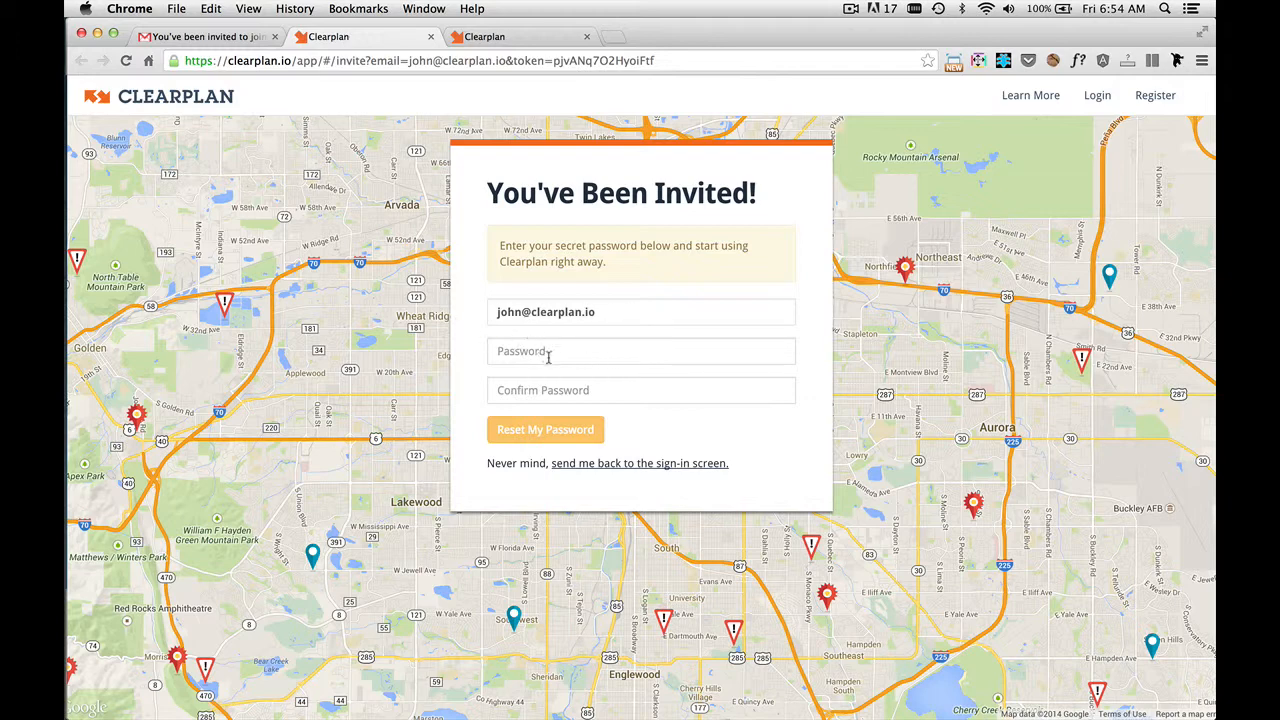
Step: Enter the new password in both fields on the You've Been Invited page
left_click(640, 352)
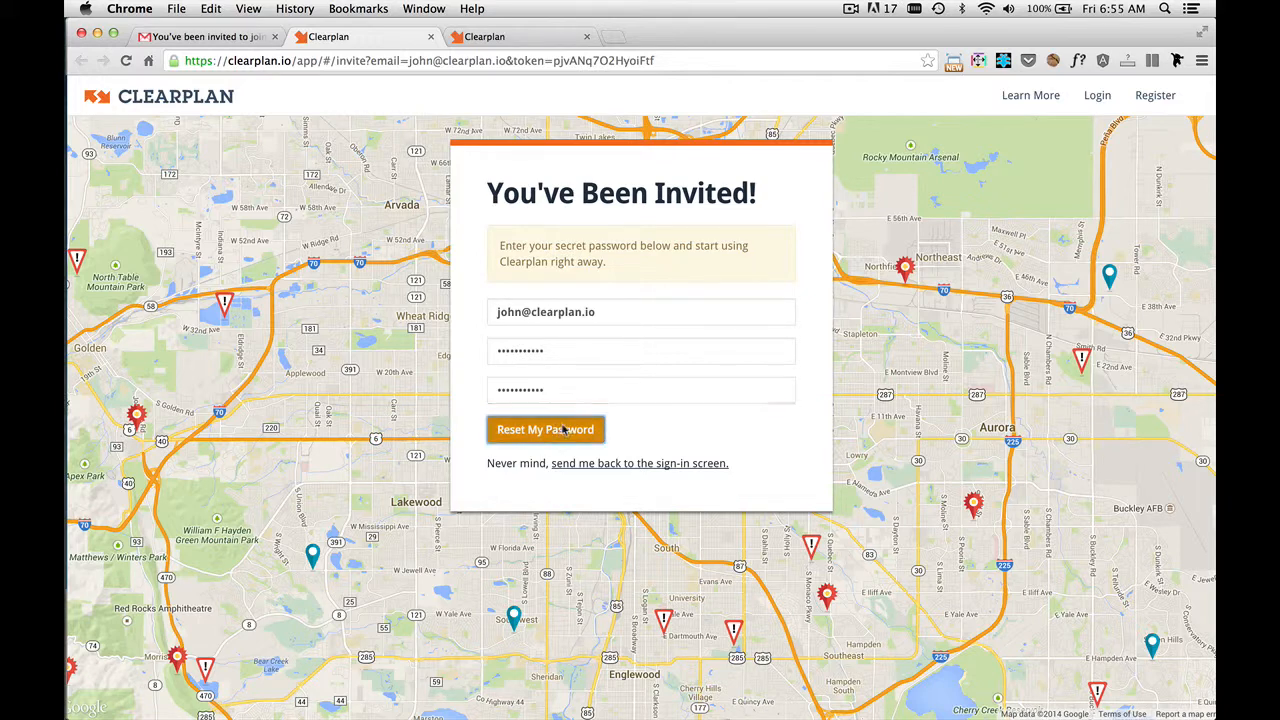
left_click(544, 428)
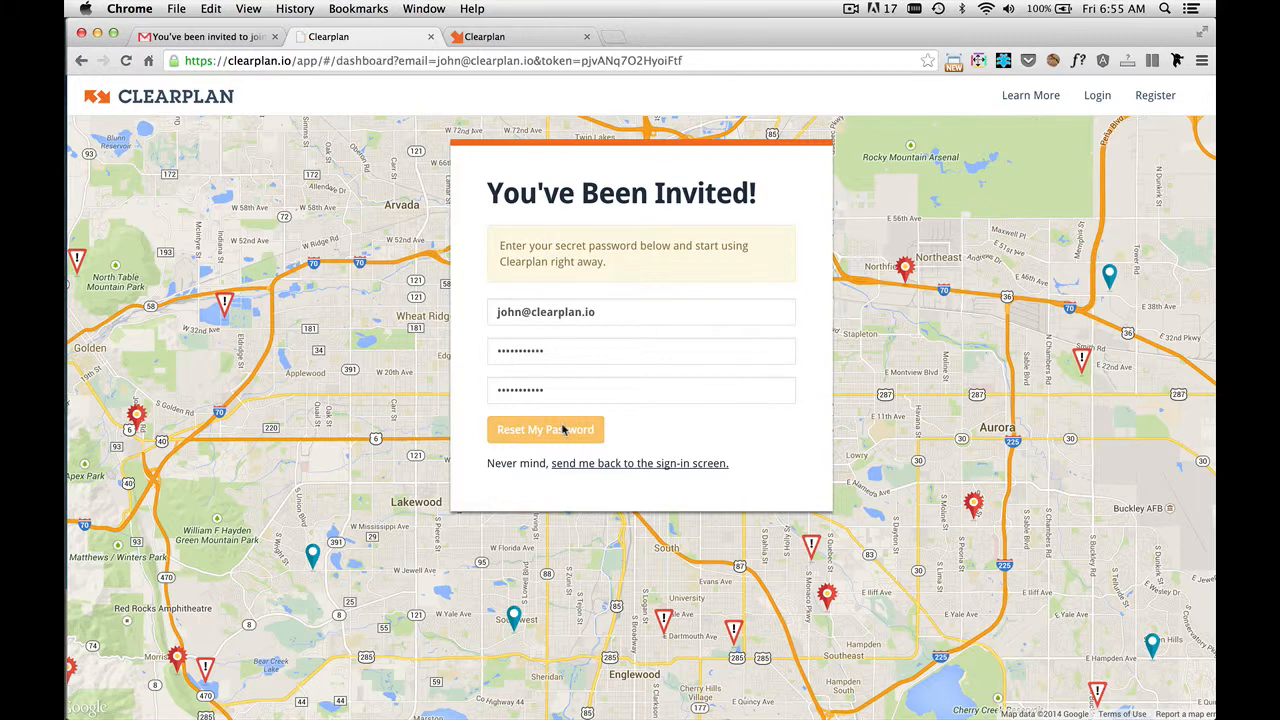
left_click(544, 428)
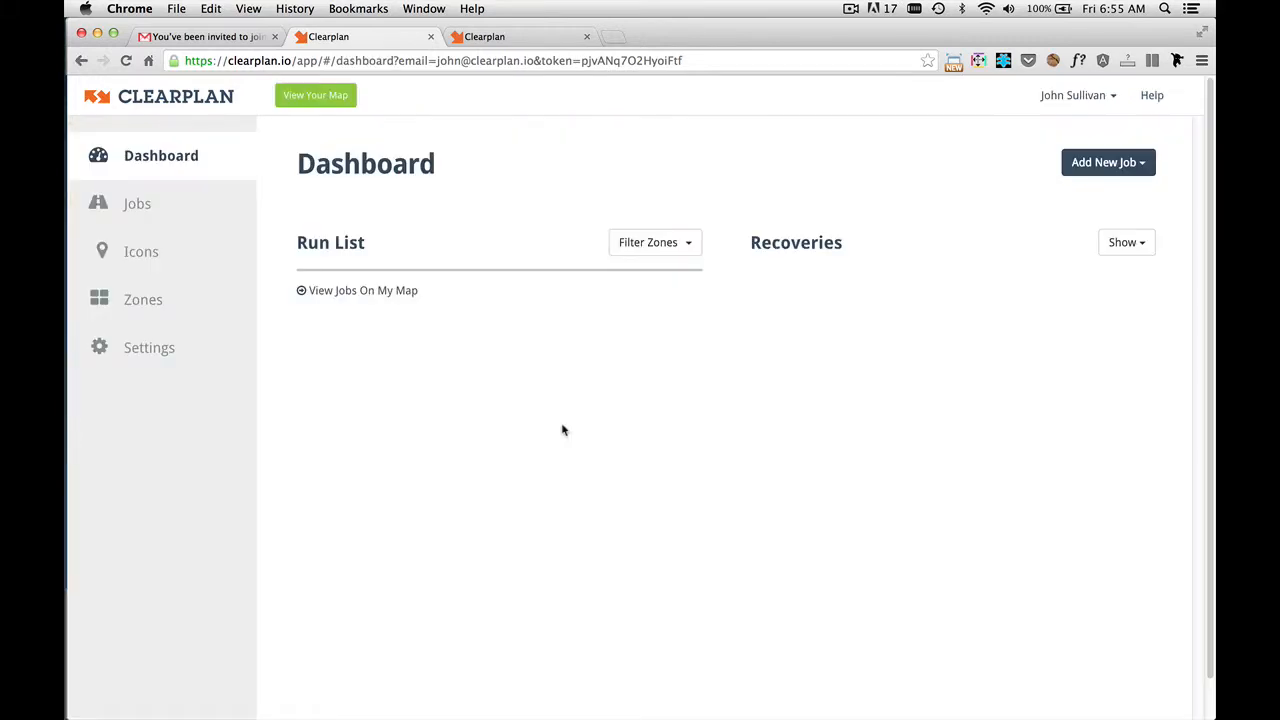
mouse_move(1040, 132)
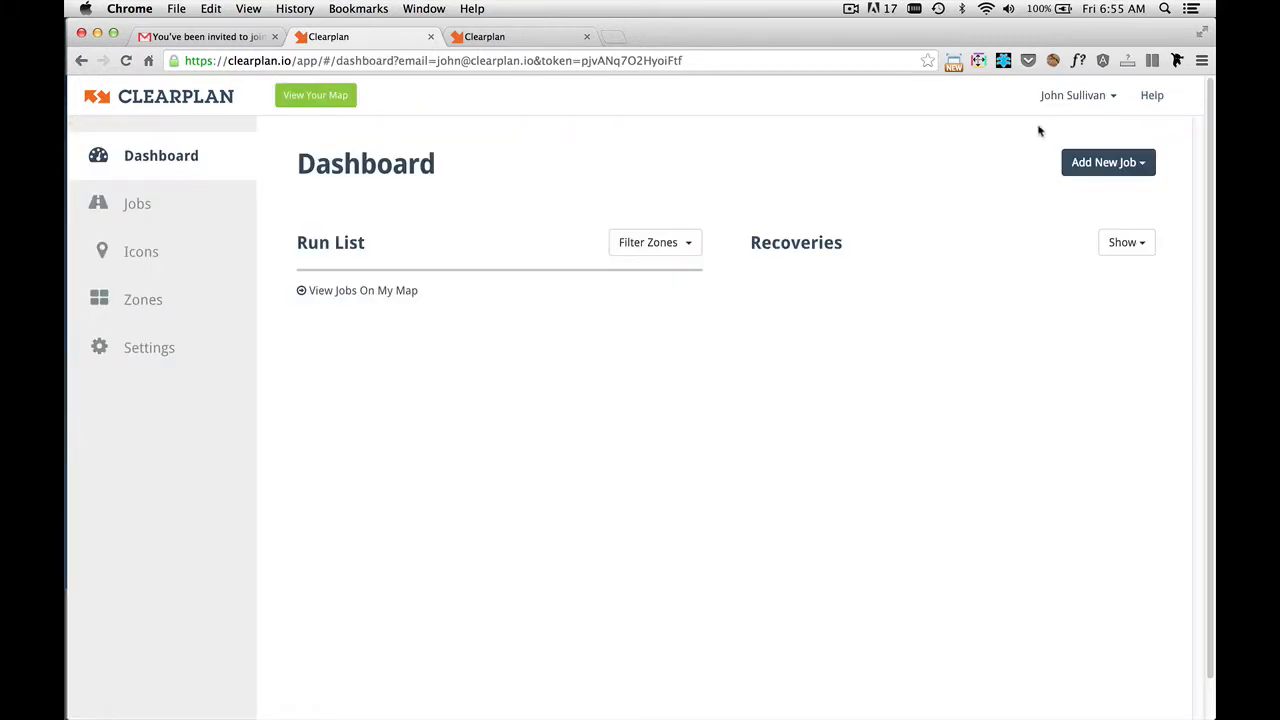
left_click(1076, 96)
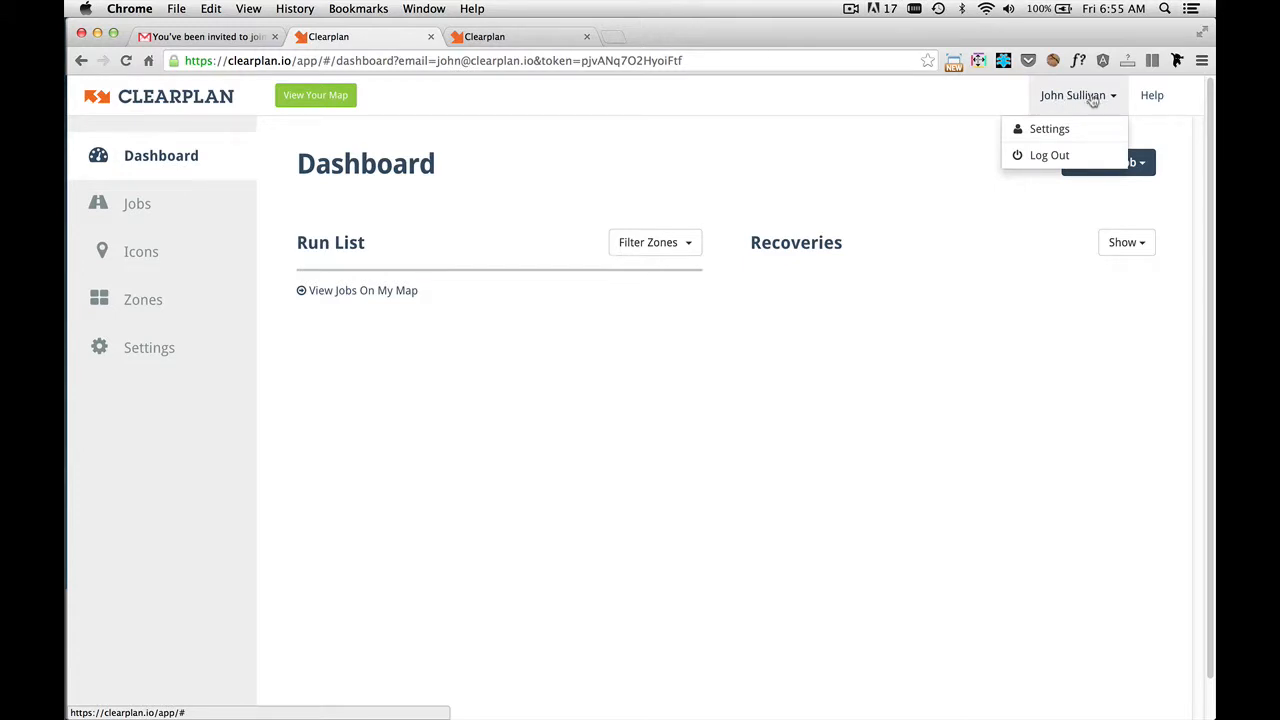
left_click(1076, 96)
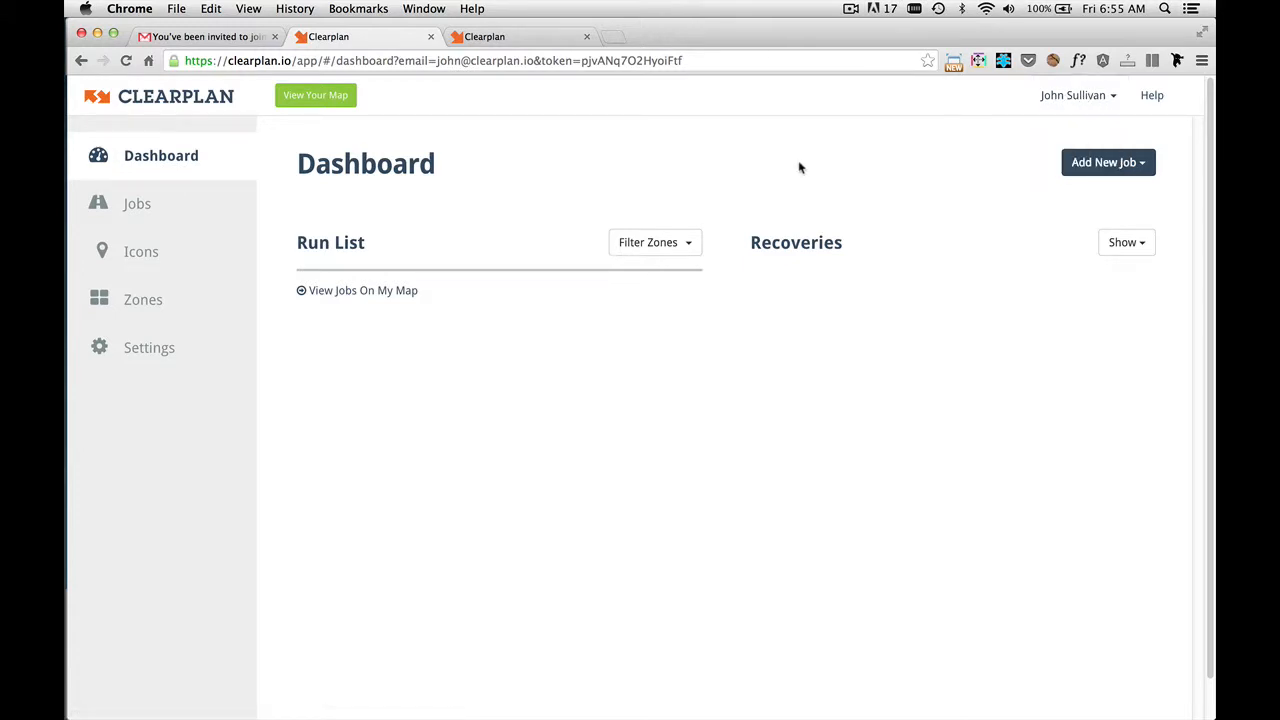
mouse_move(530, 184)
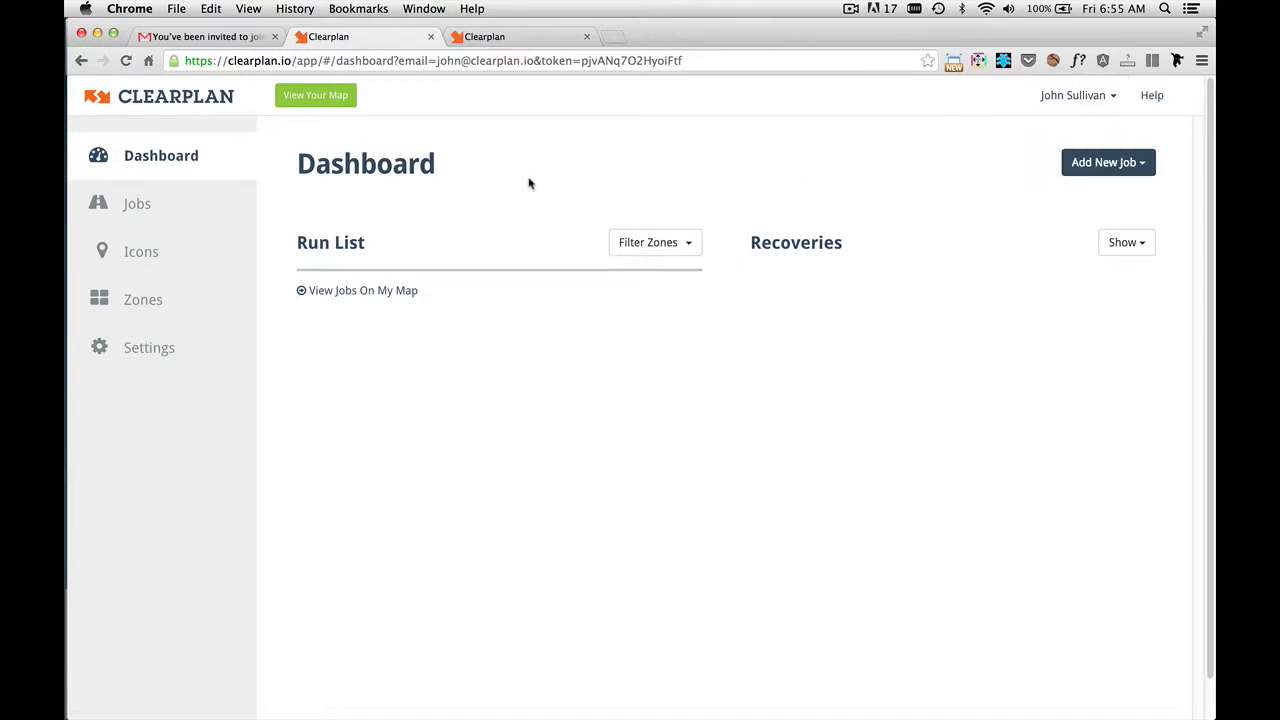
mouse_move(108, 388)
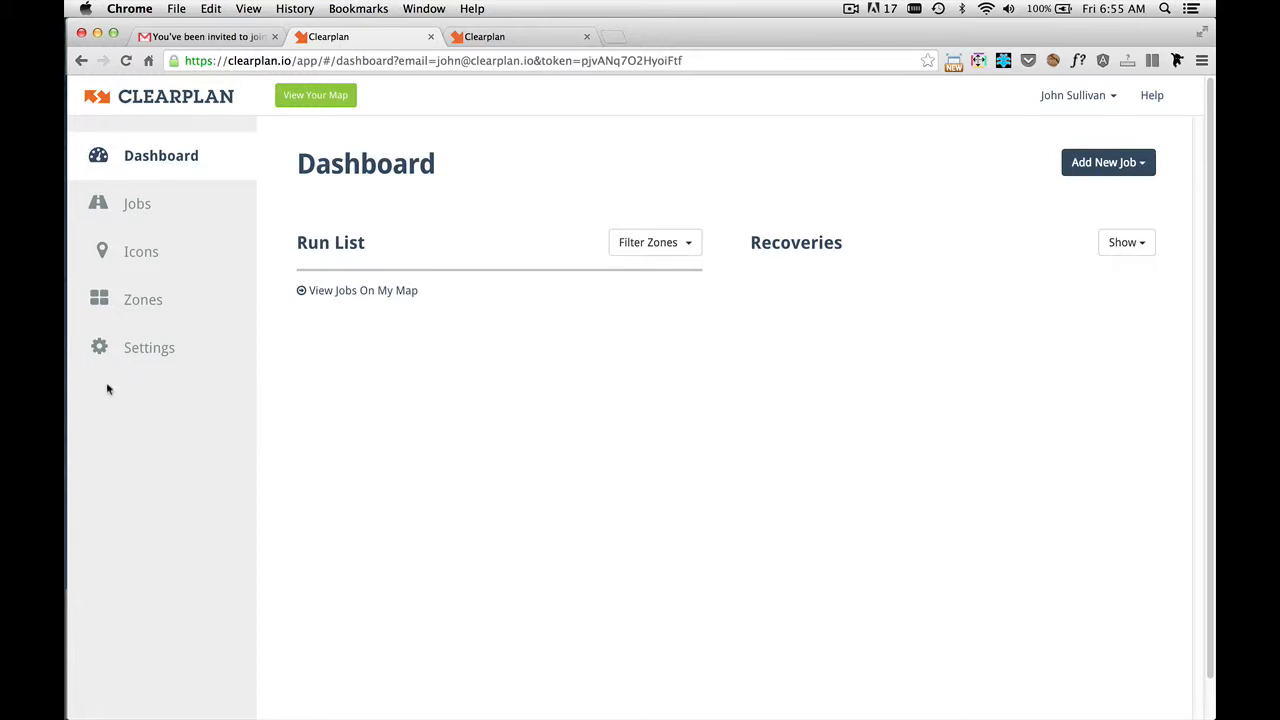
mouse_move(140, 252)
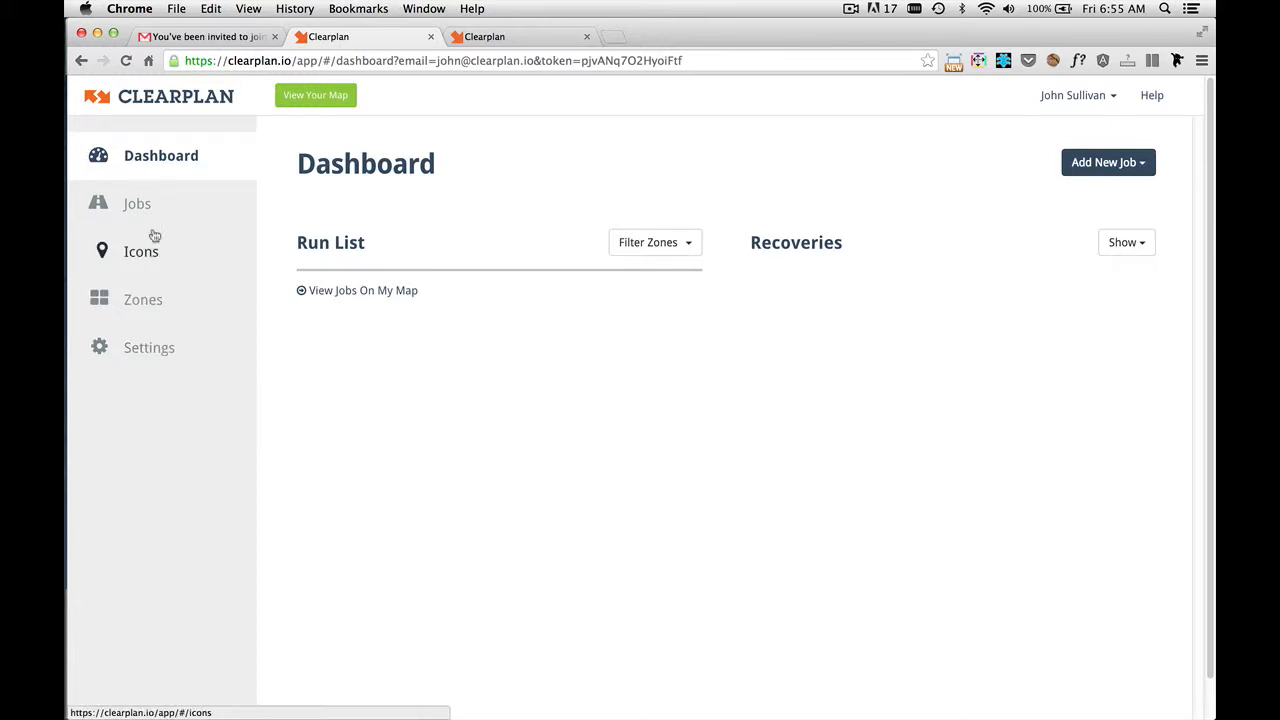
left_click(1072, 96)
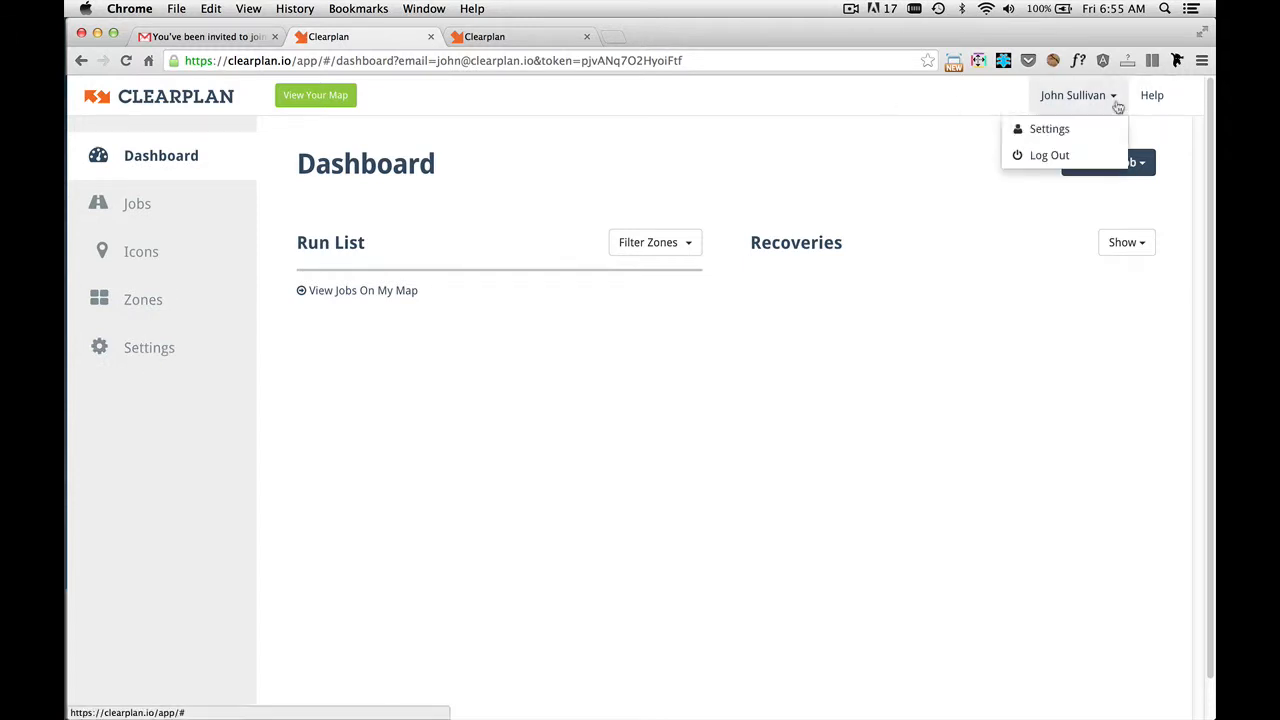
left_click(1048, 156)
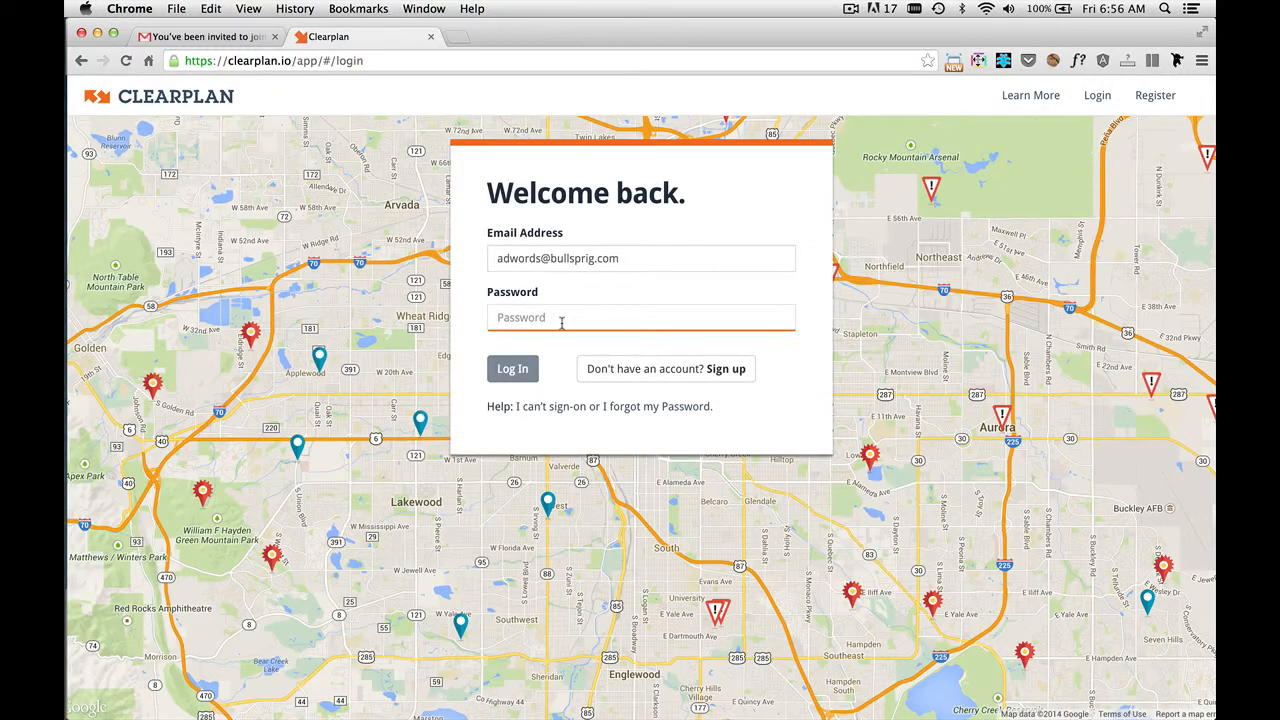
left_click(512, 368)
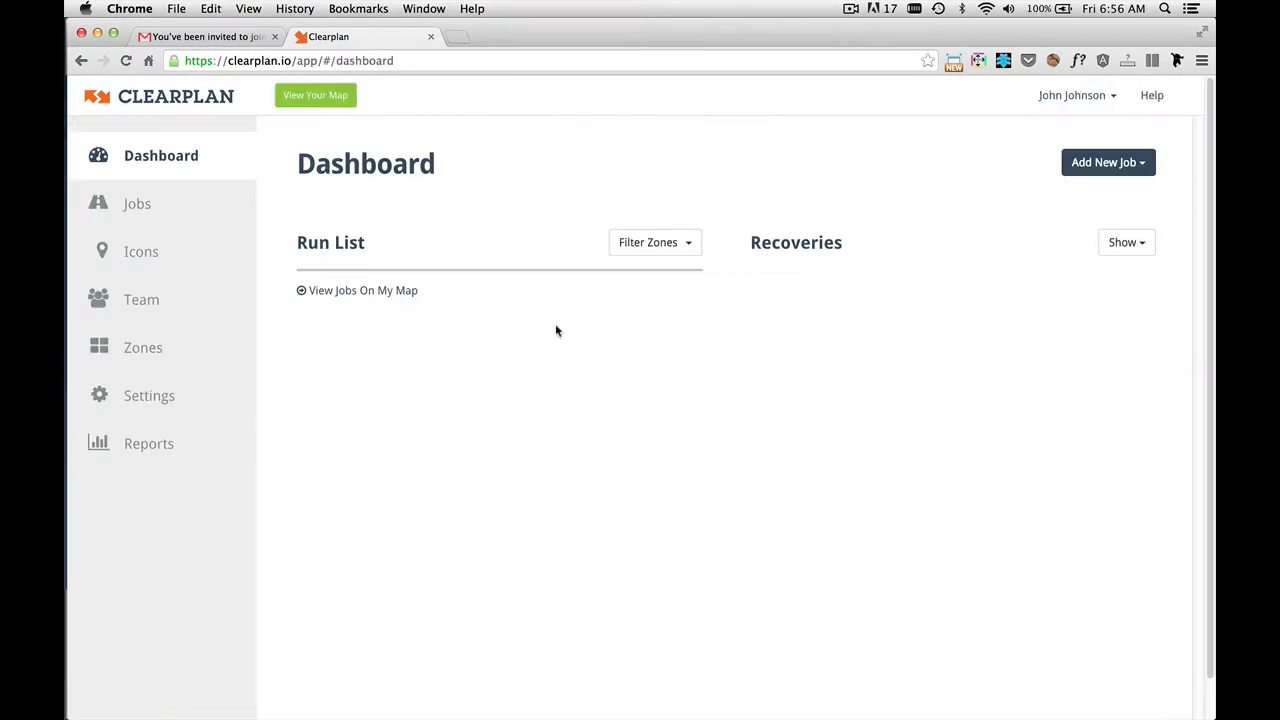
left_click(142, 300)
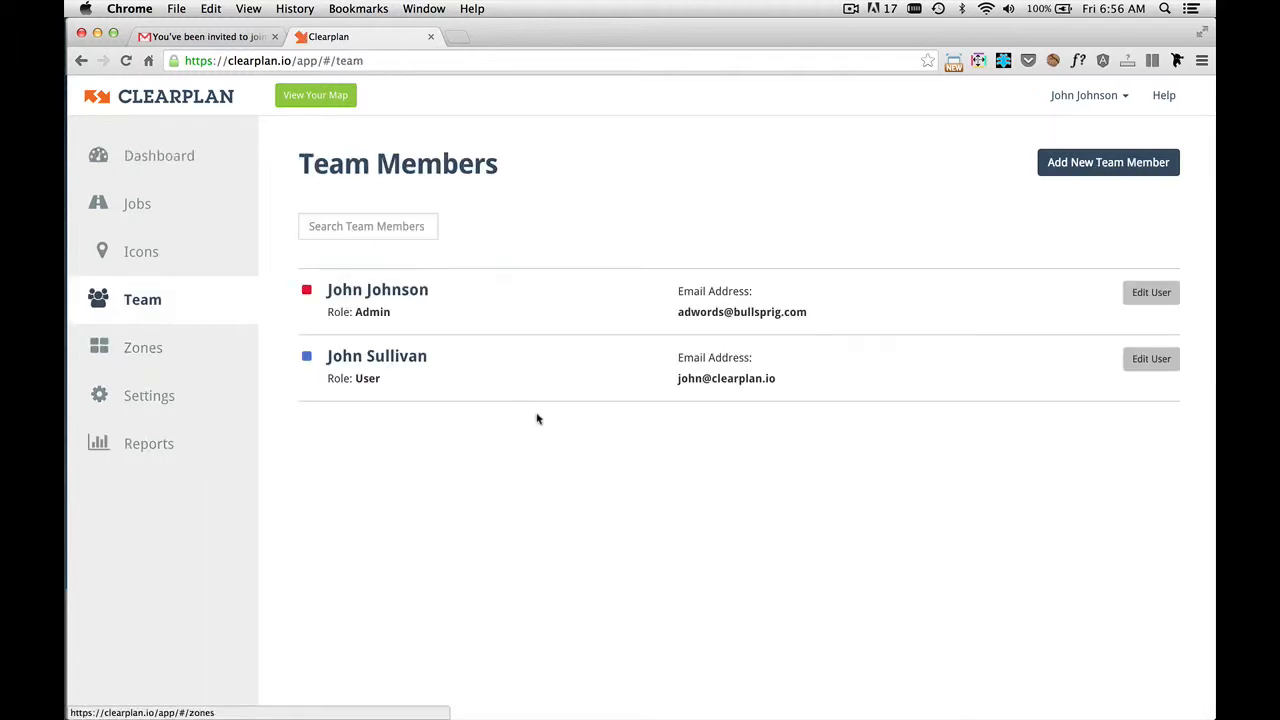
mouse_move(534, 448)
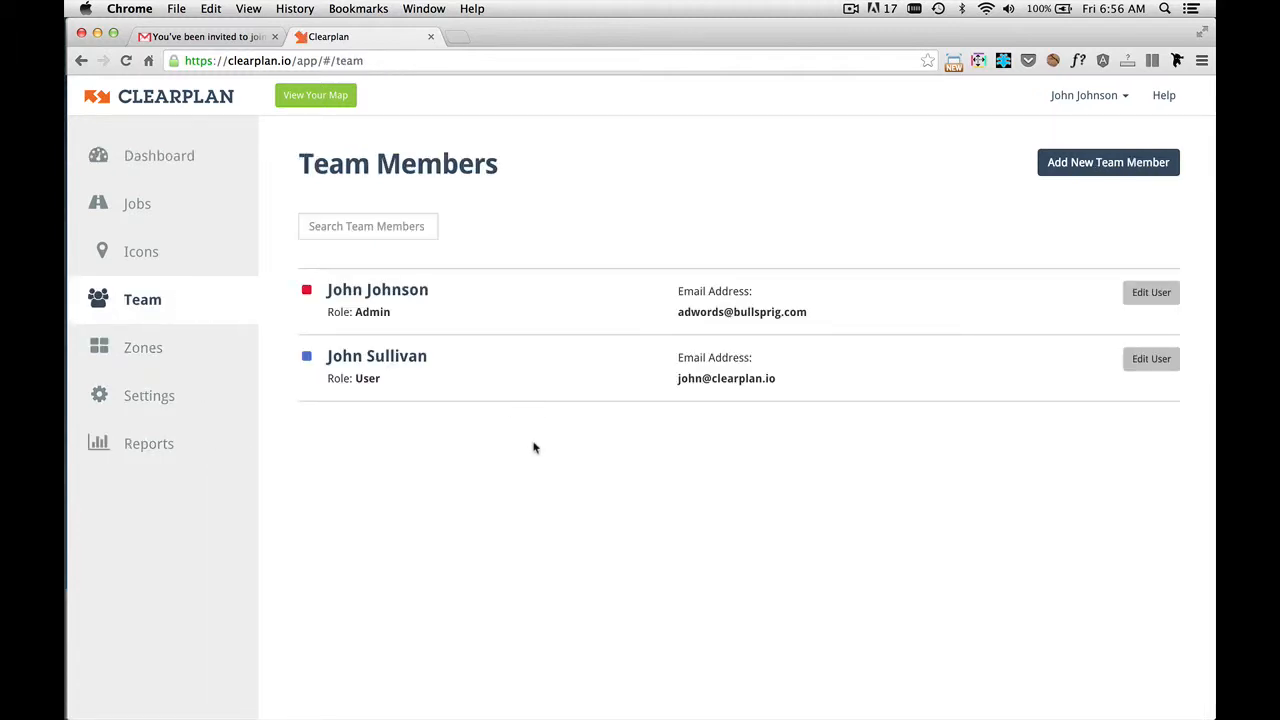
mouse_move(444, 458)
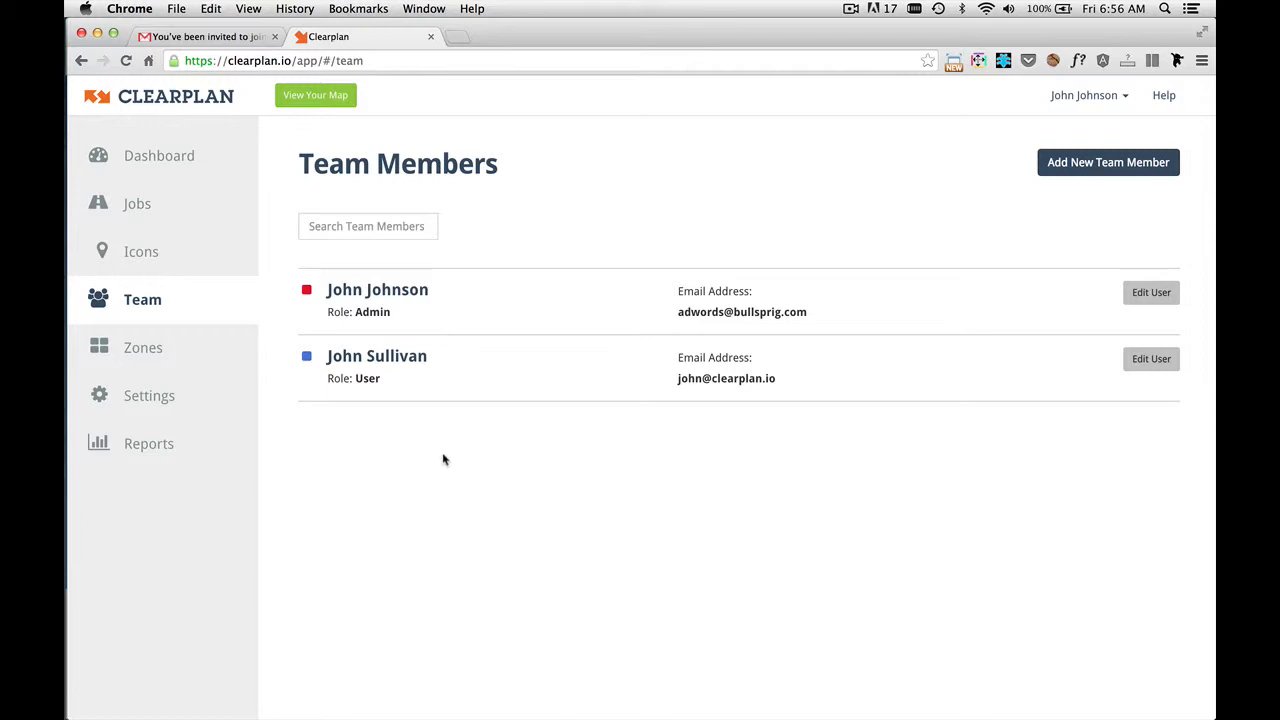
mouse_move(520, 306)
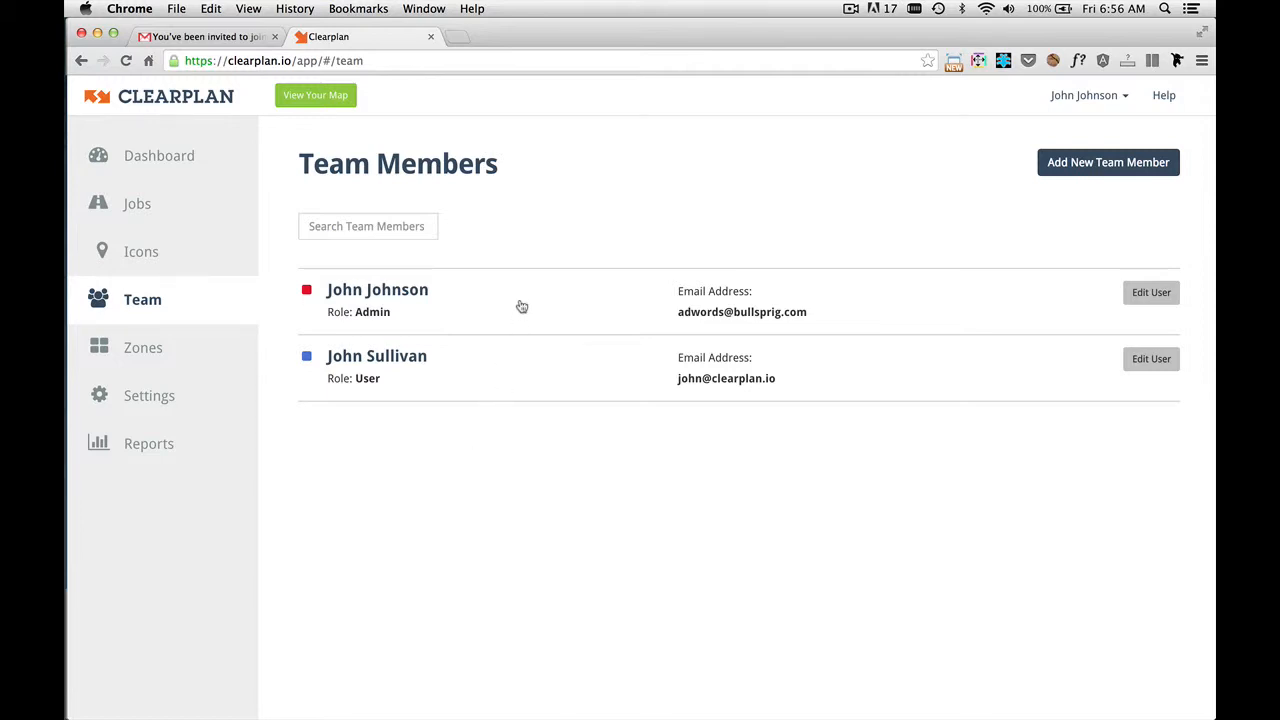
left_click(1152, 292)
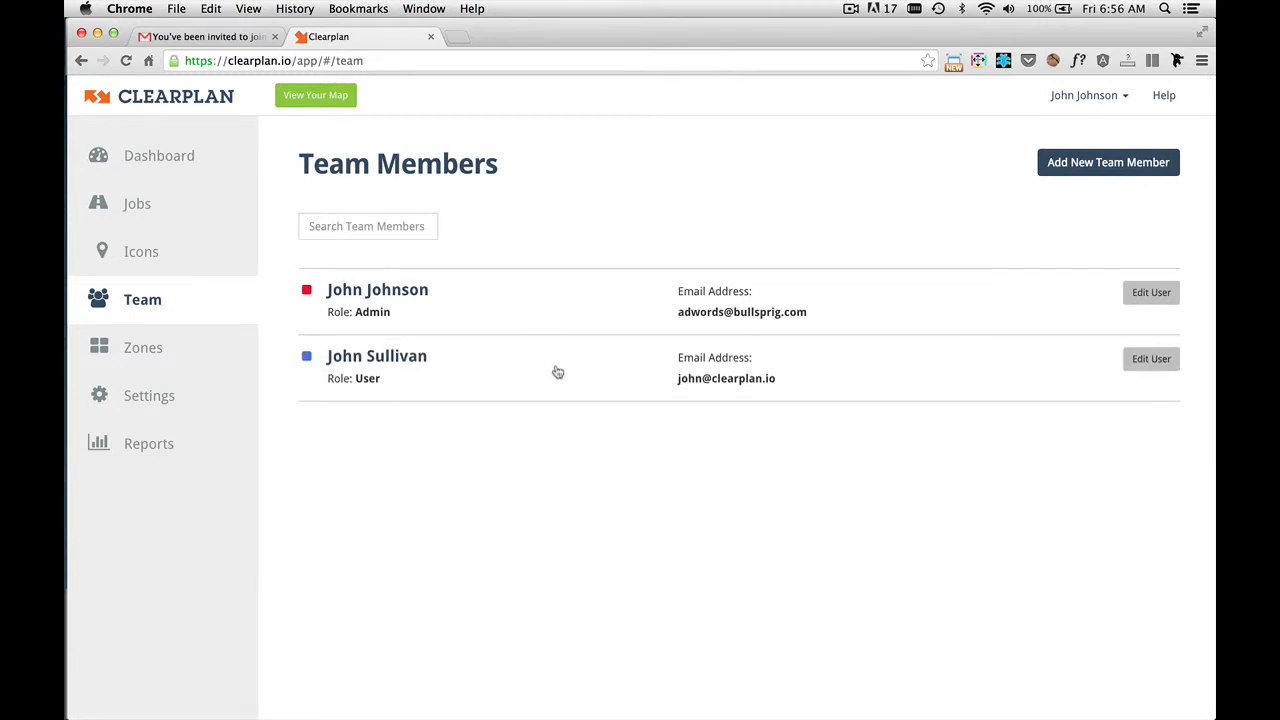
left_click(1152, 358)
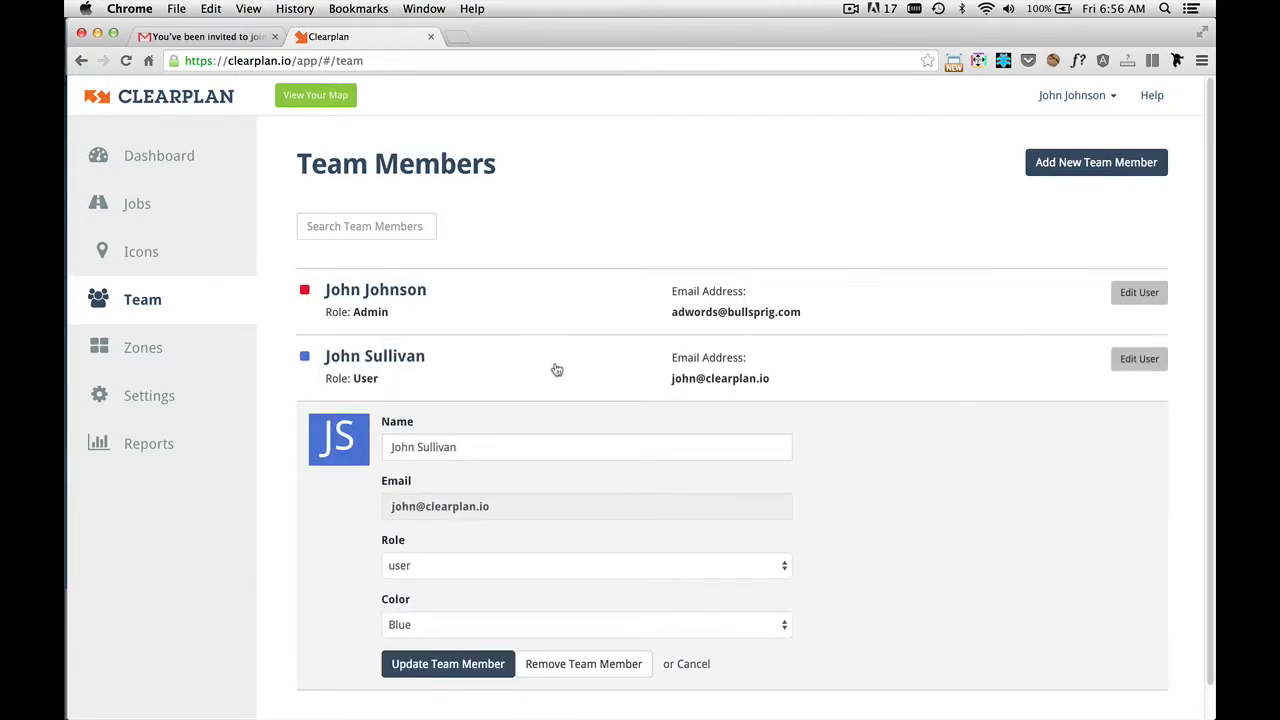
left_click(692, 664)
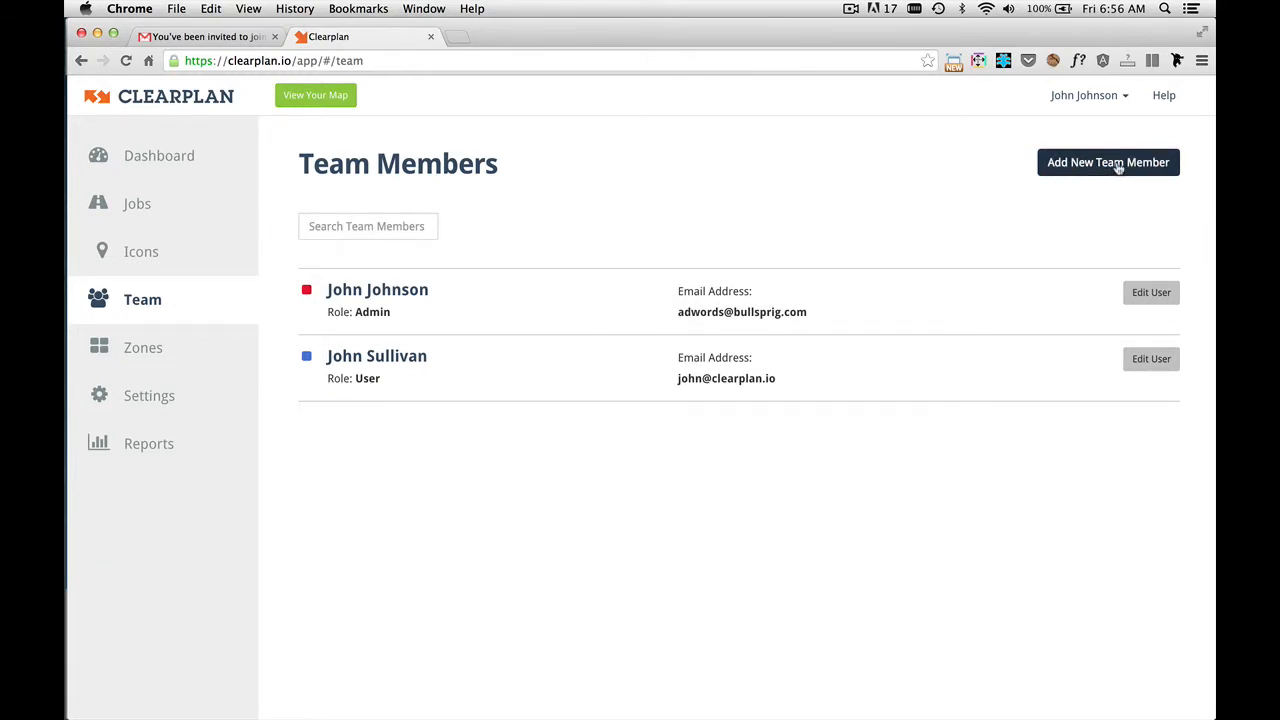
mouse_move(924, 234)
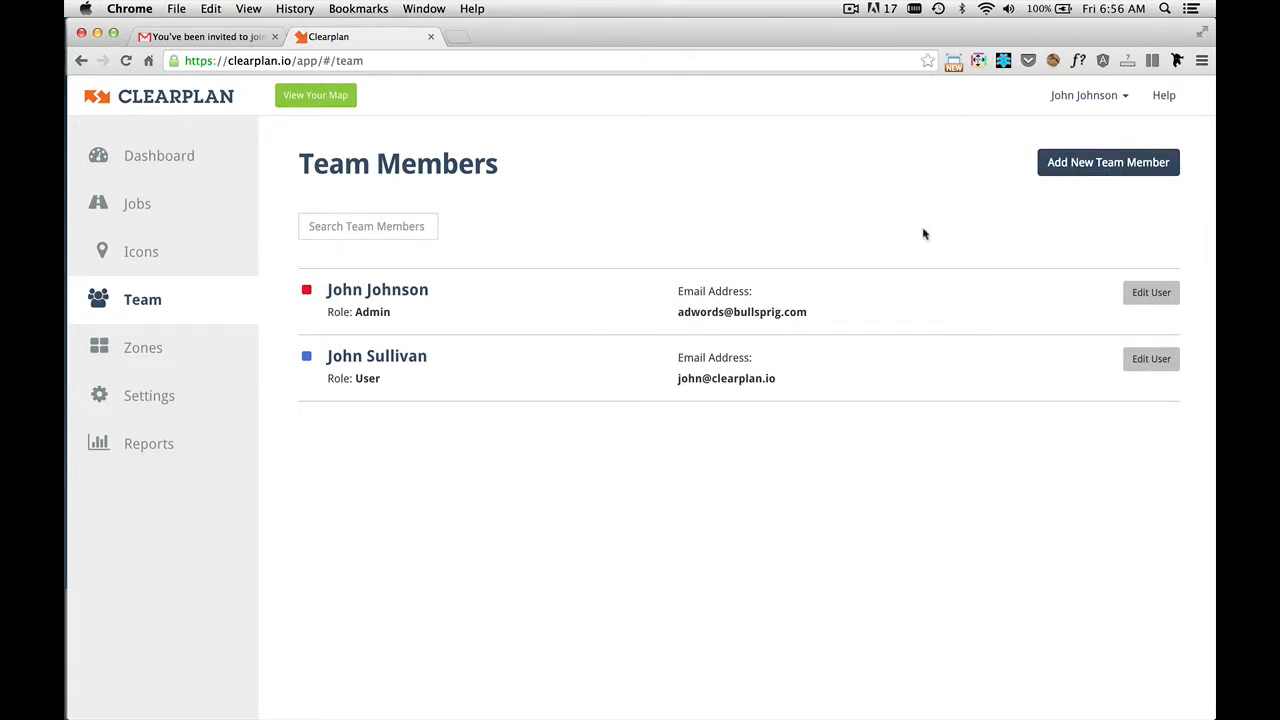
mouse_move(488, 216)
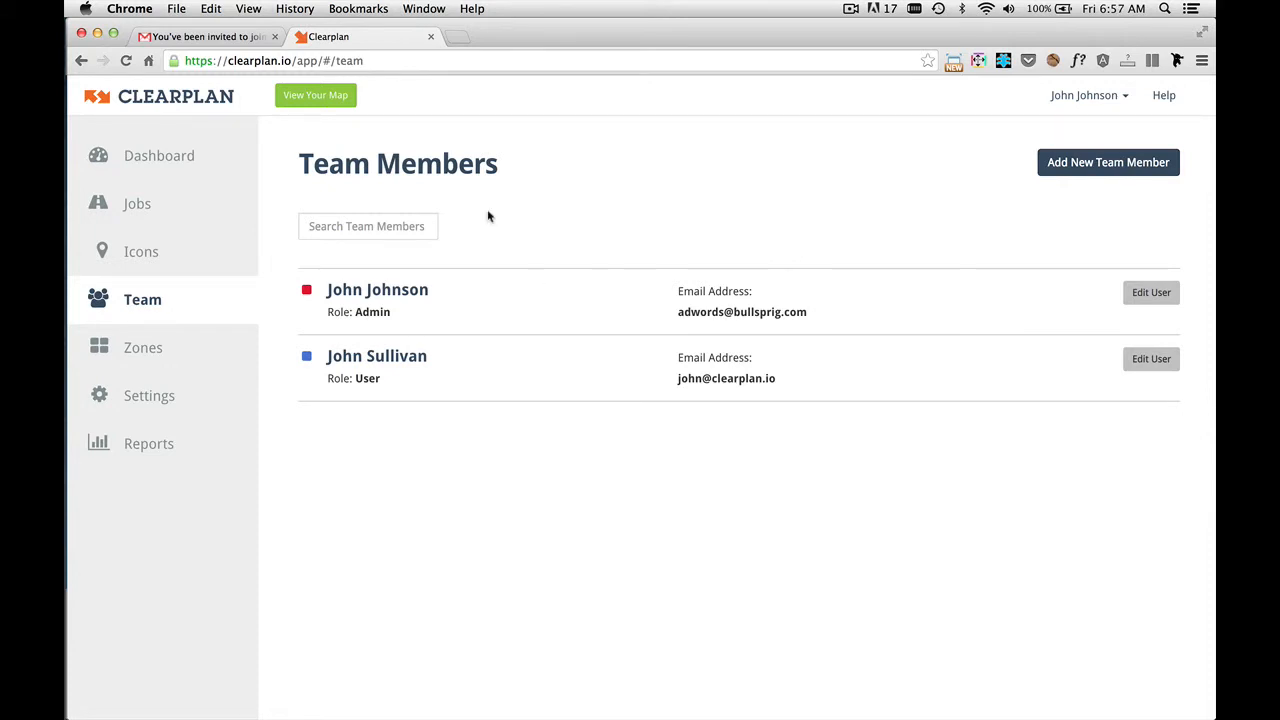
left_click(368, 226)
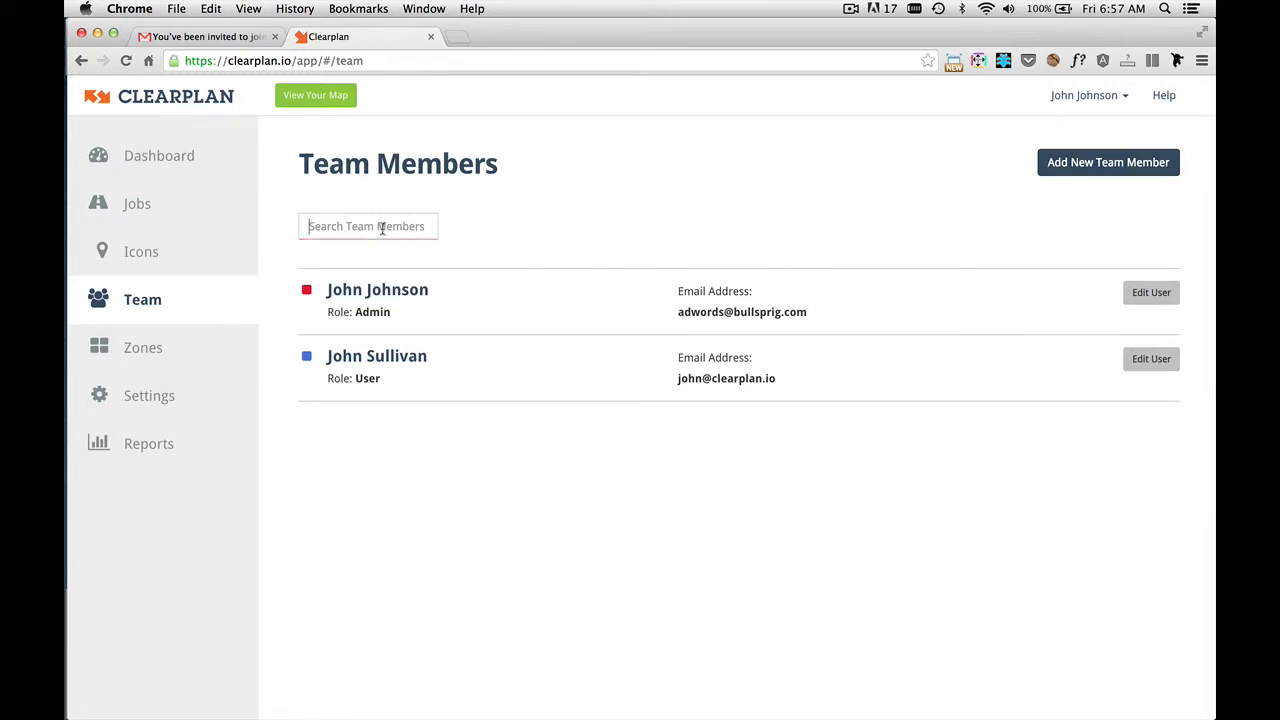
left_click(368, 226)
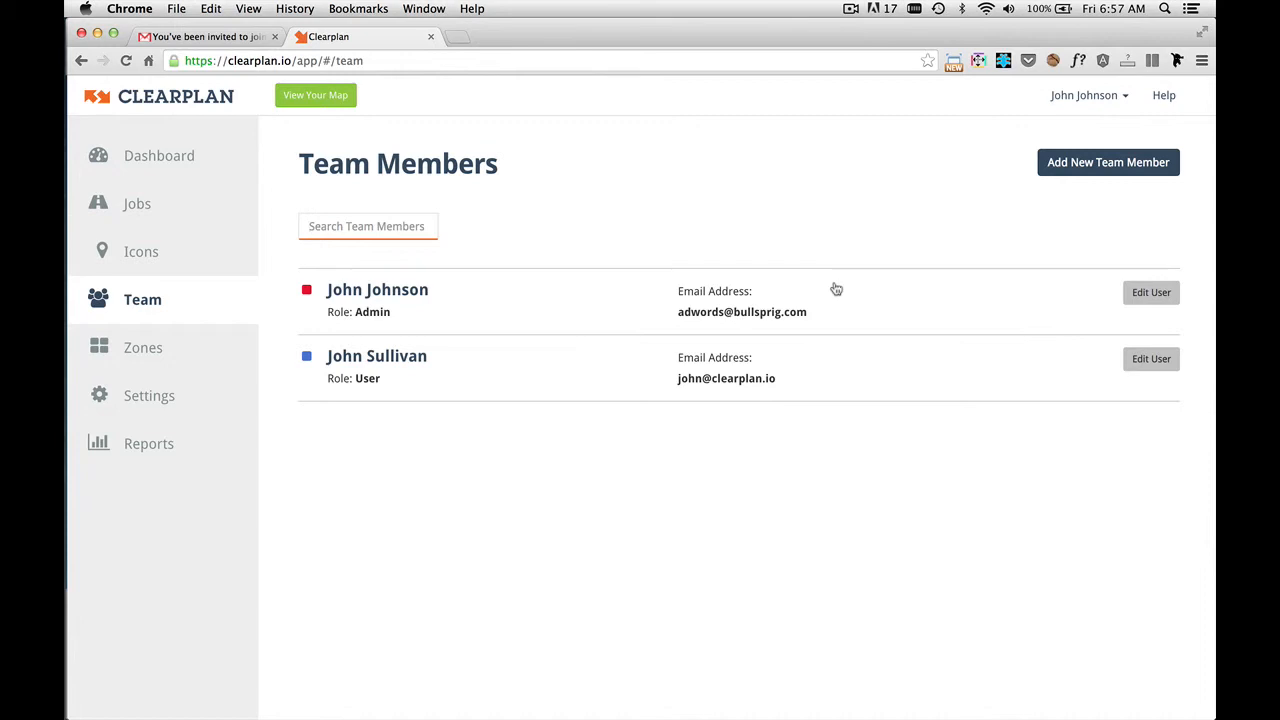
type("s")
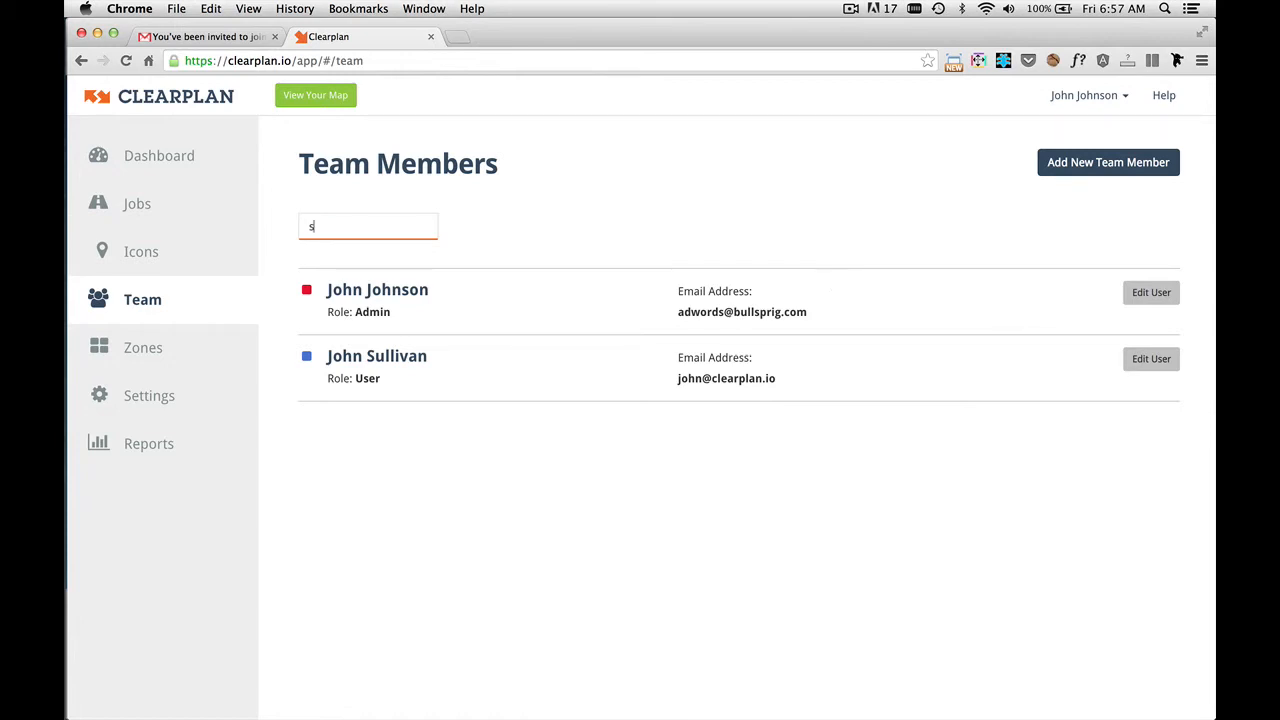